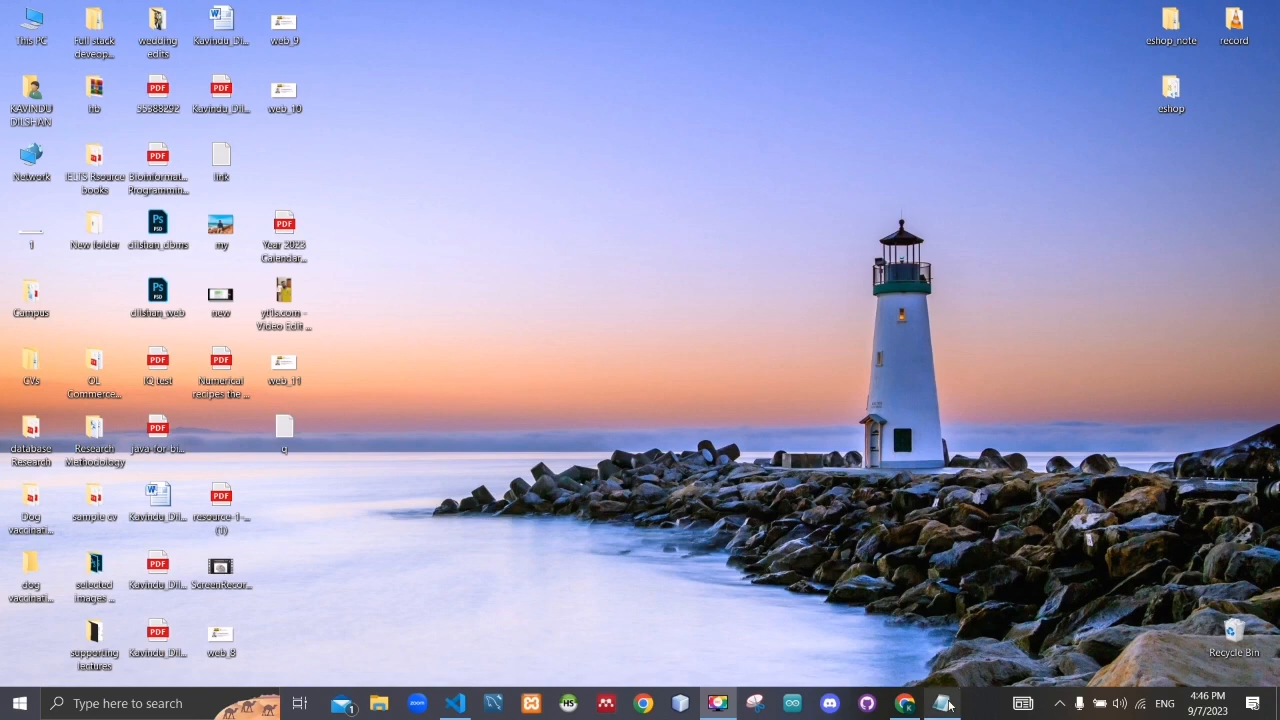
Read the homepage task note and bring up the eShop home page in Chrome
double_click(284, 428)
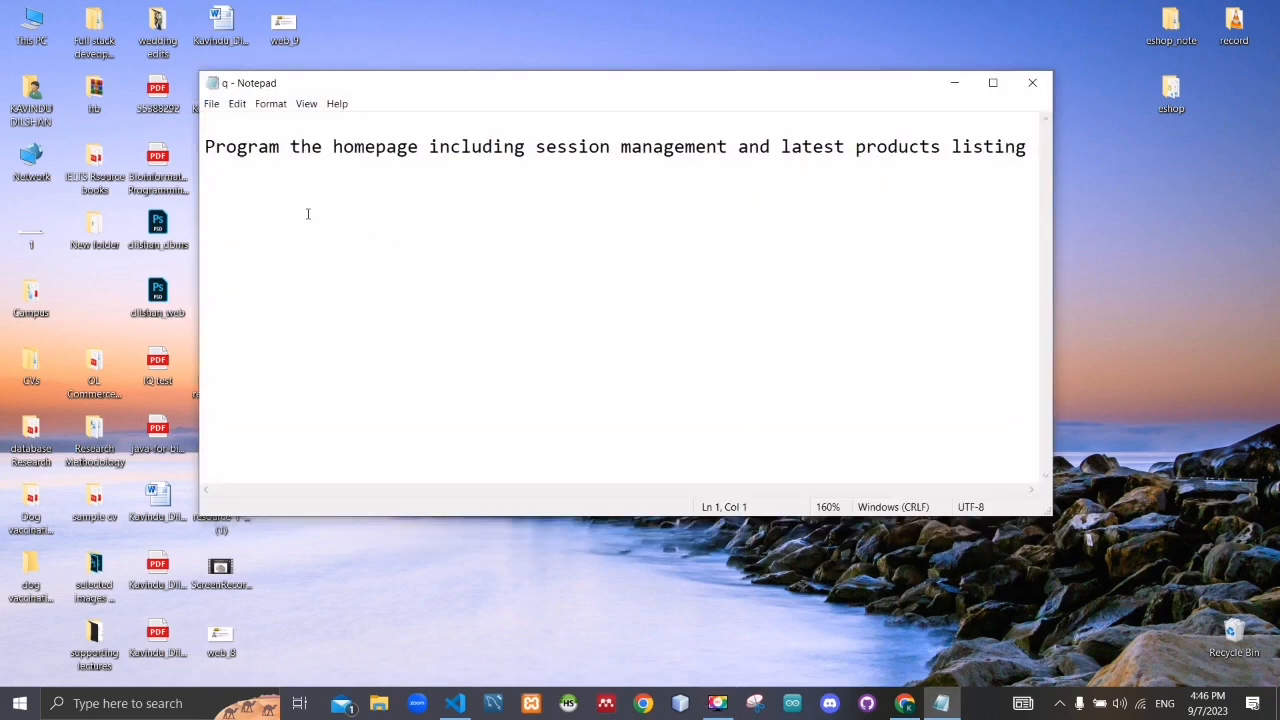
mouse_move(436, 180)
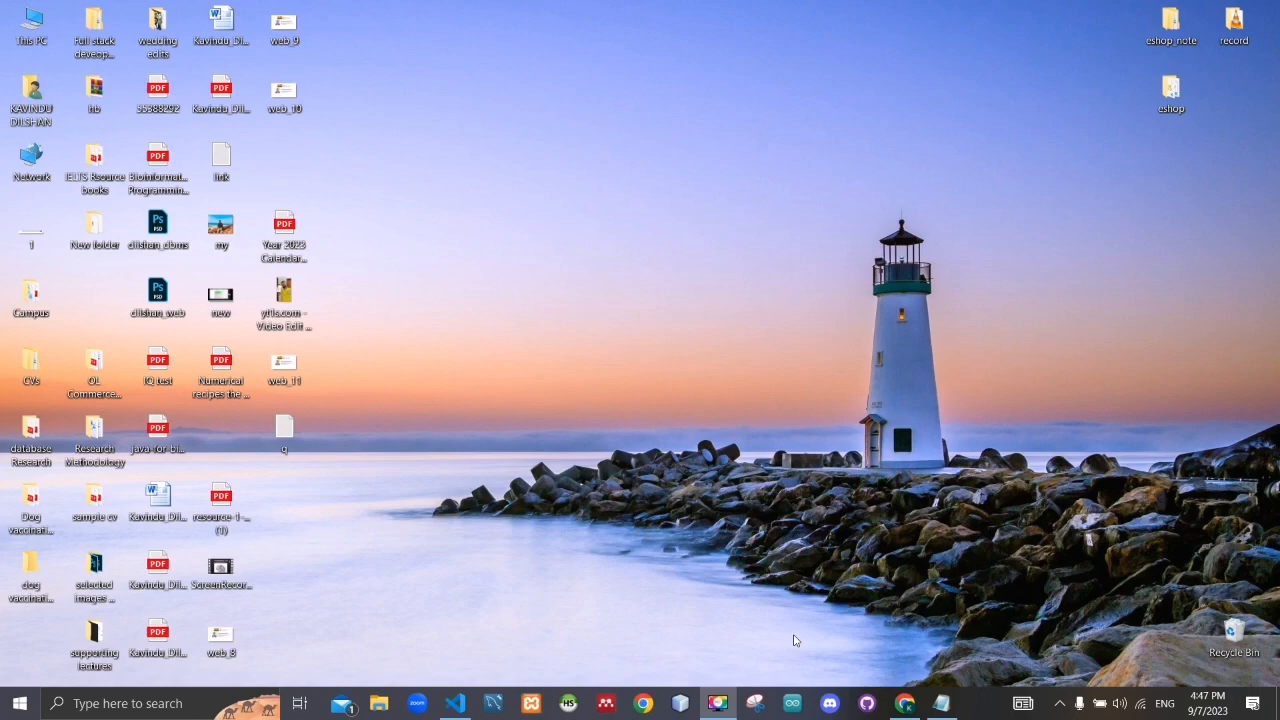
click(644, 704)
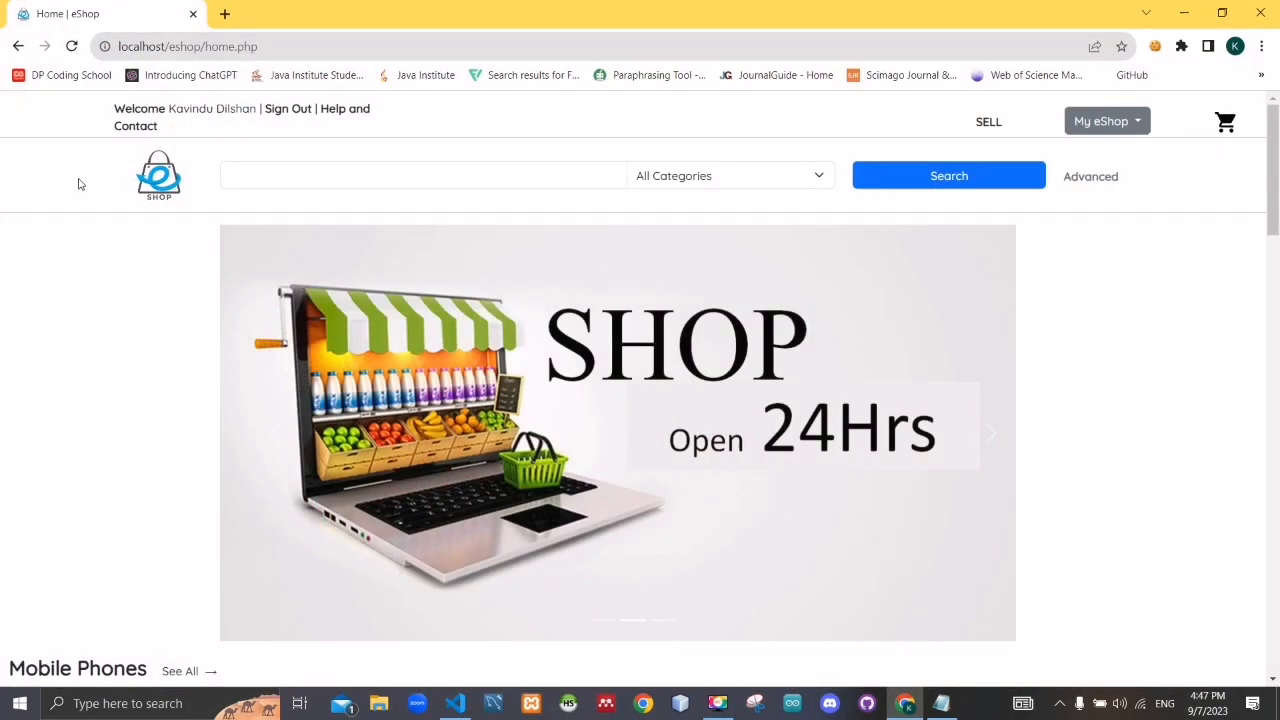
Scroll through the mobile phones, laptops, cameras and drones sections to the footer and back up
scroll(down, 3)
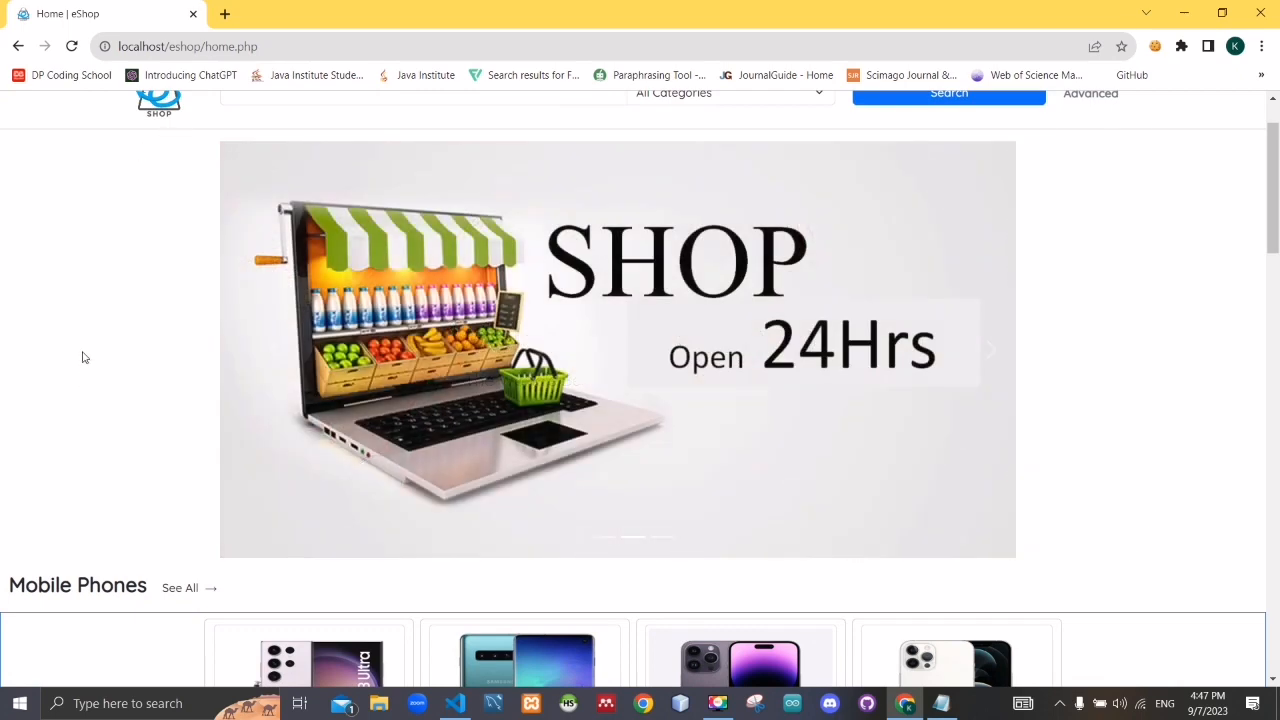
scroll(down, 3)
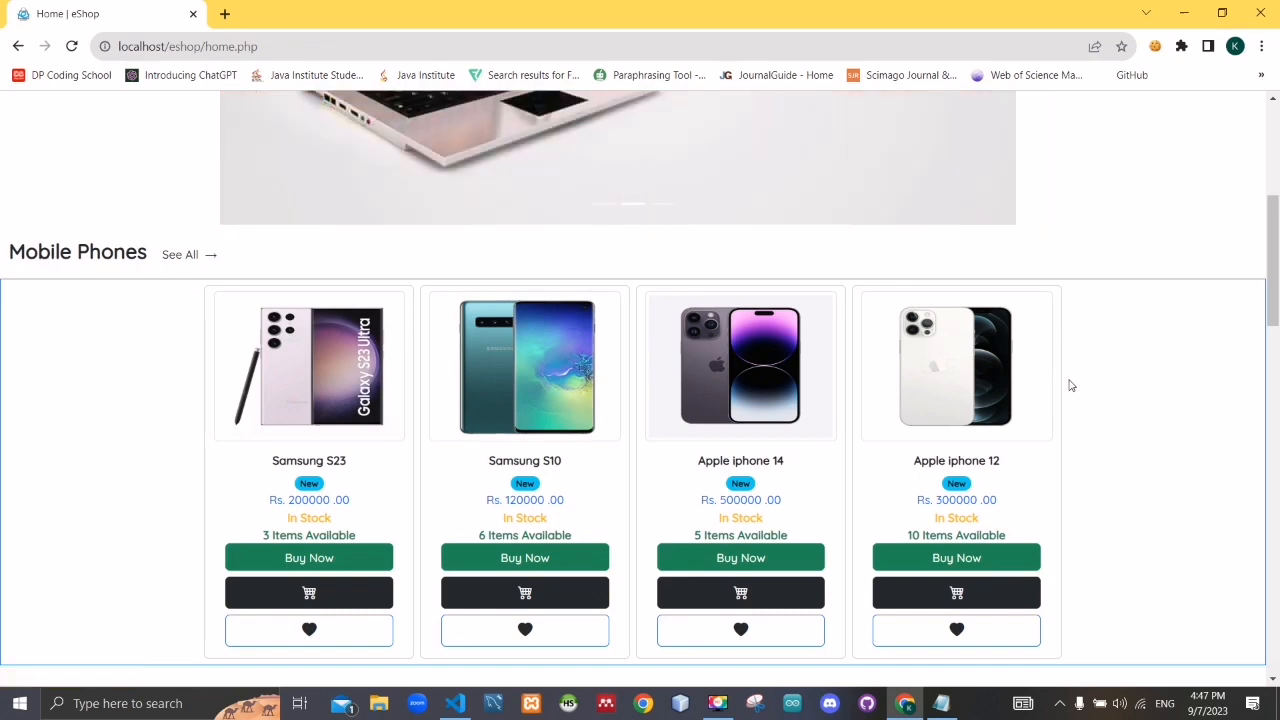
scroll(down, 3)
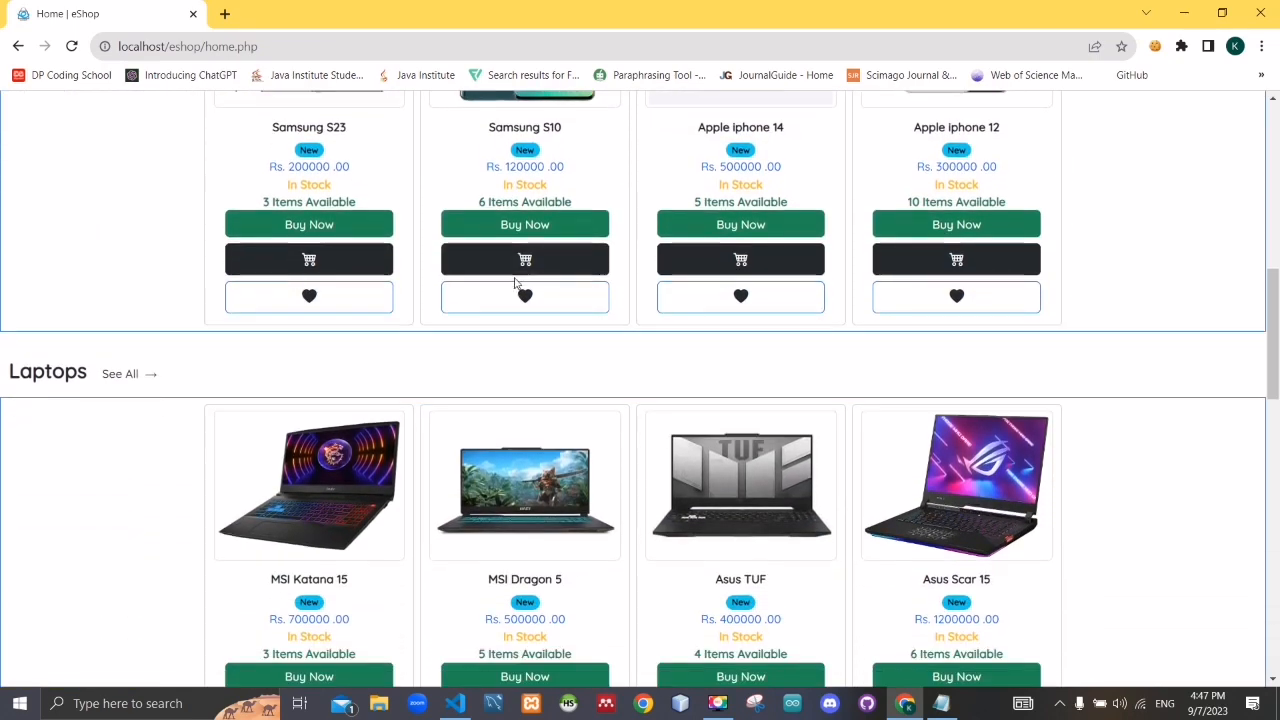
scroll(down, 3)
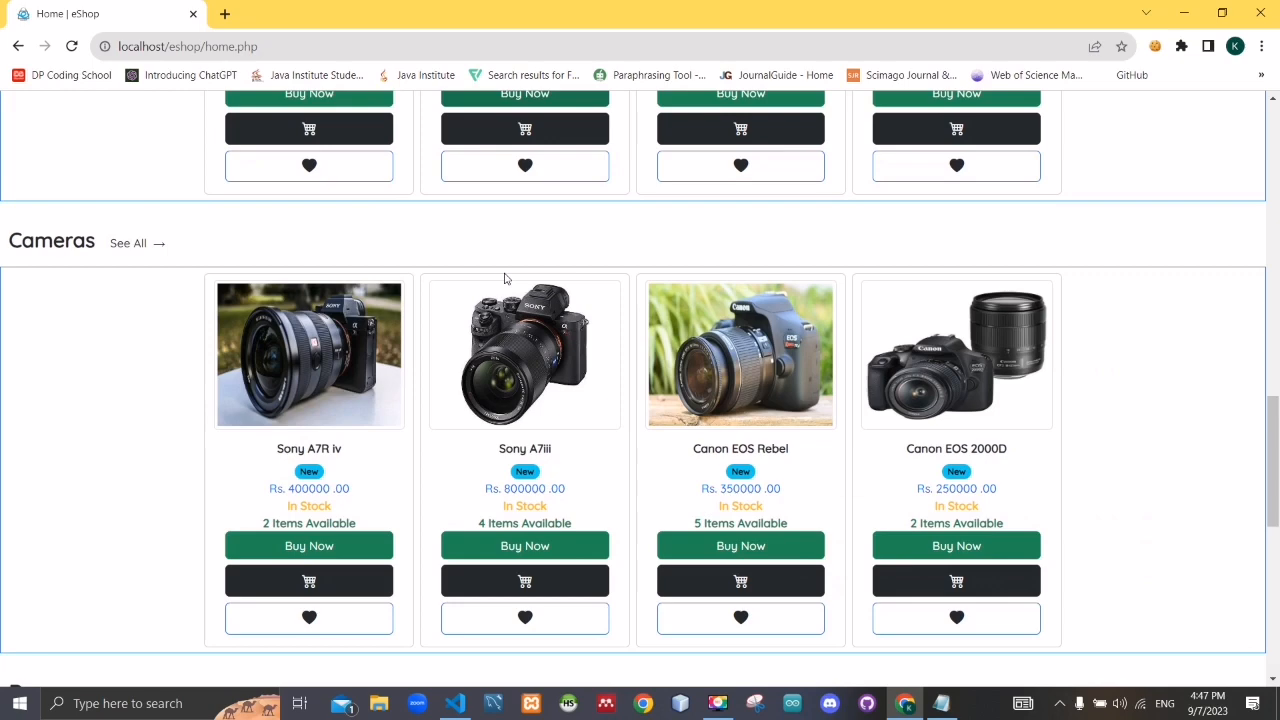
scroll(down, 3)
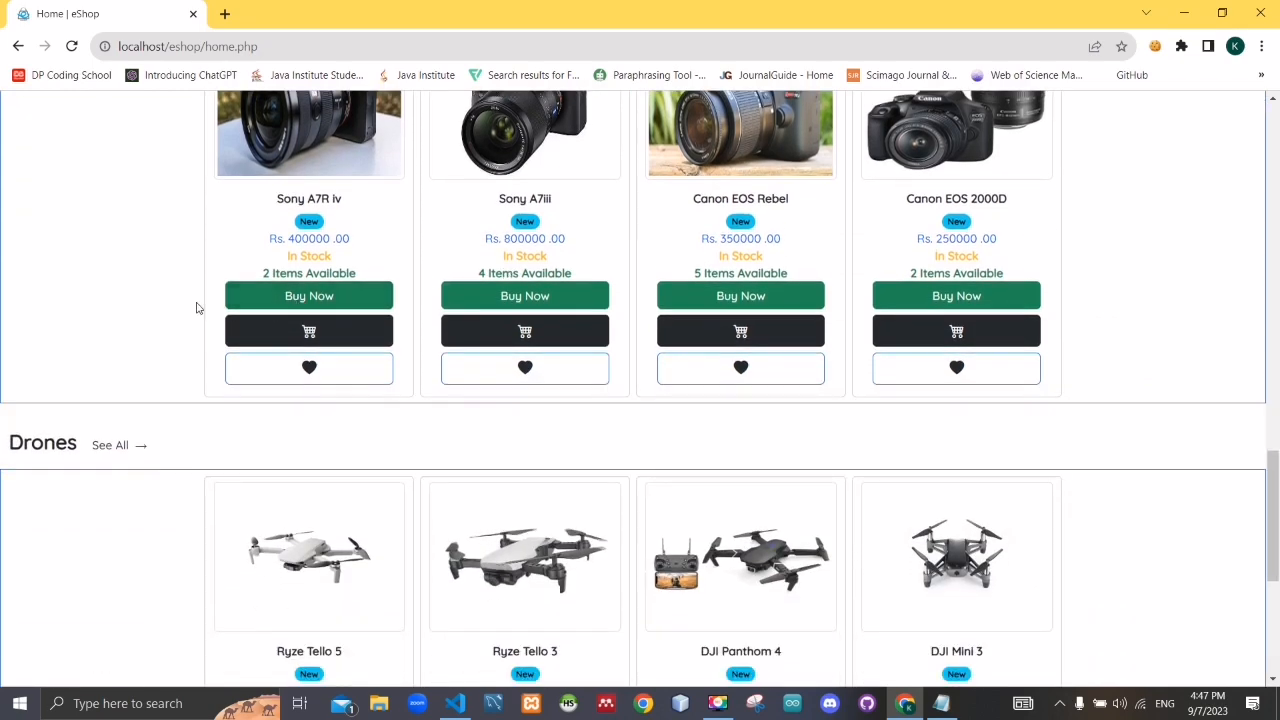
scroll(down, 3)
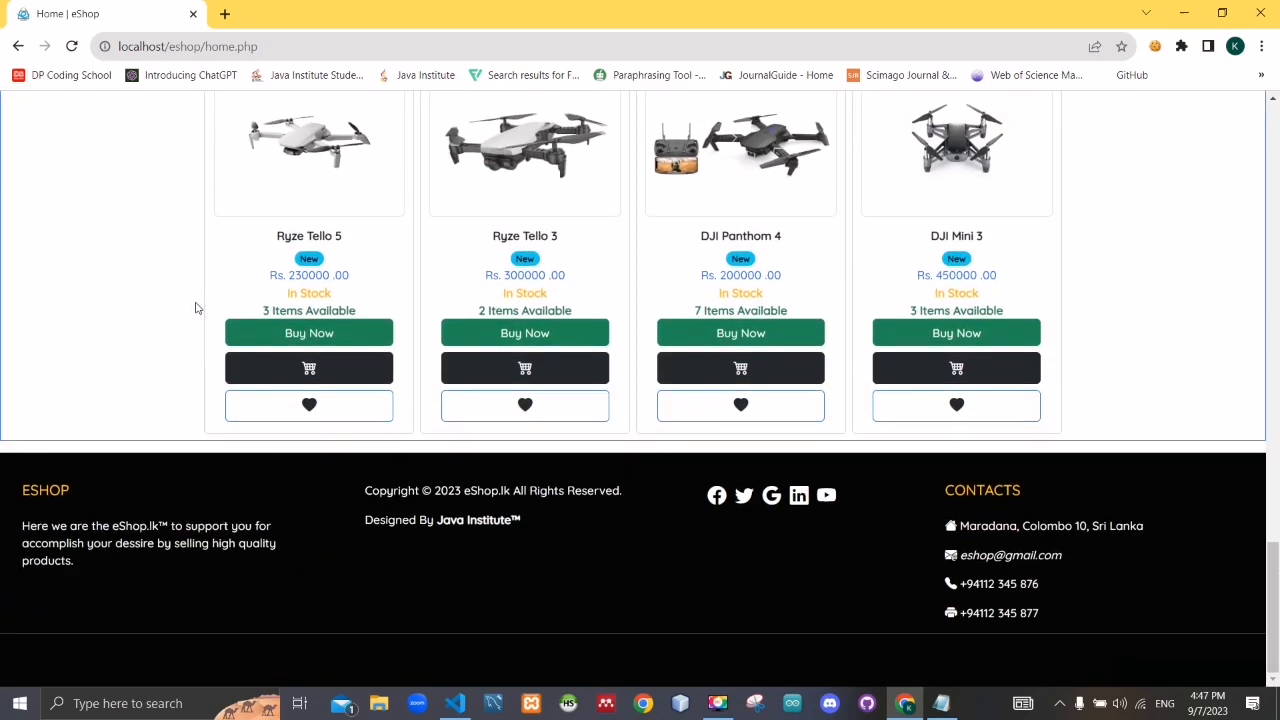
scroll(down, 3)
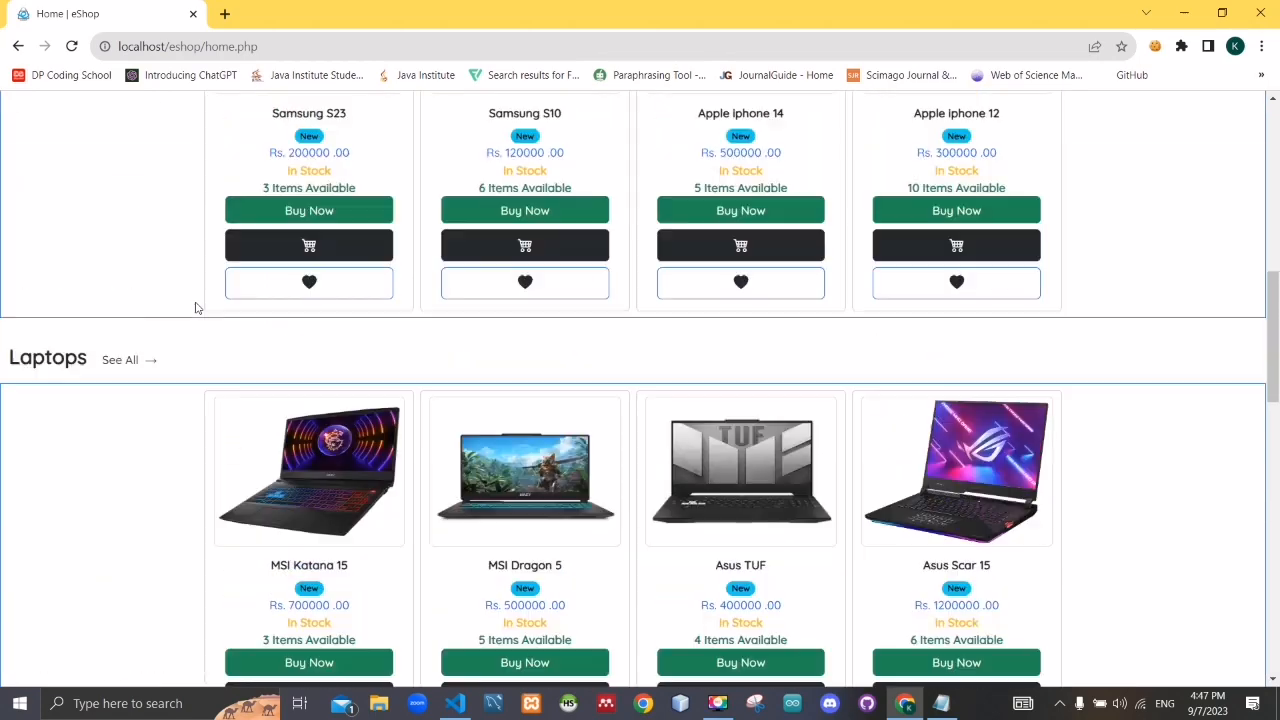
scroll(up, 3)
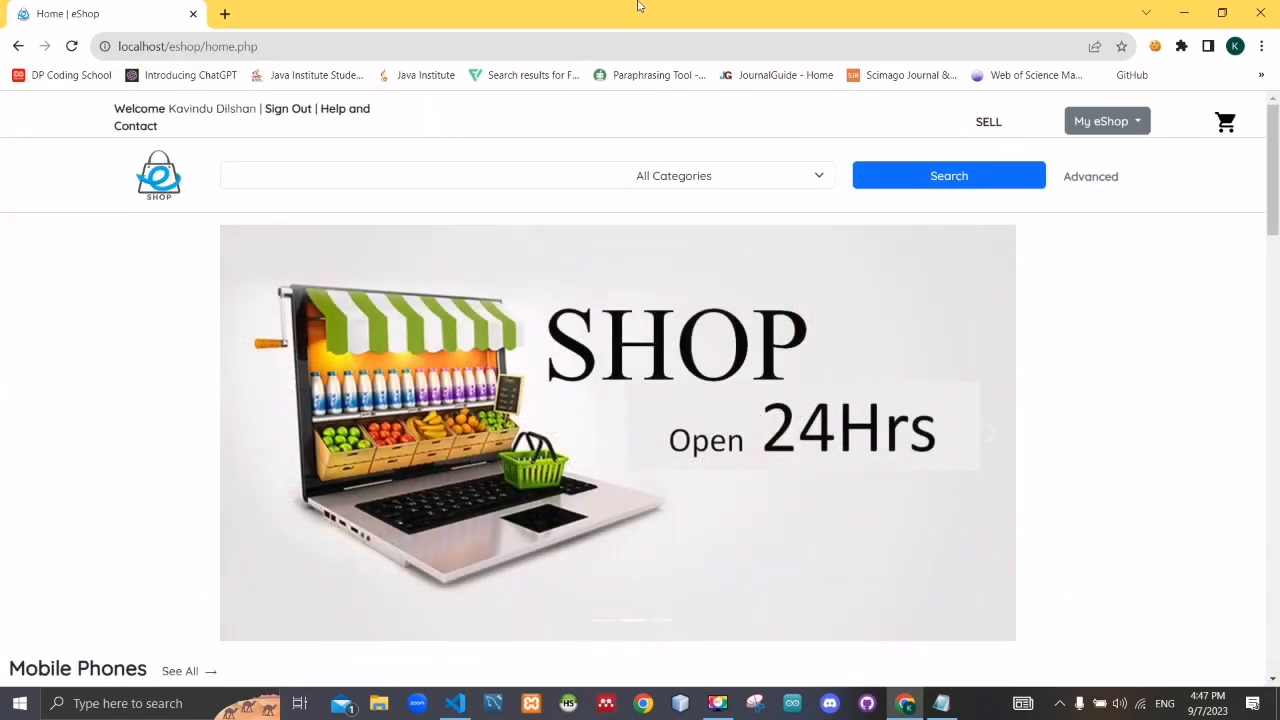
Narrow the Chrome window and scroll the responsive layout with products stacking in two columns
click(1220, 12)
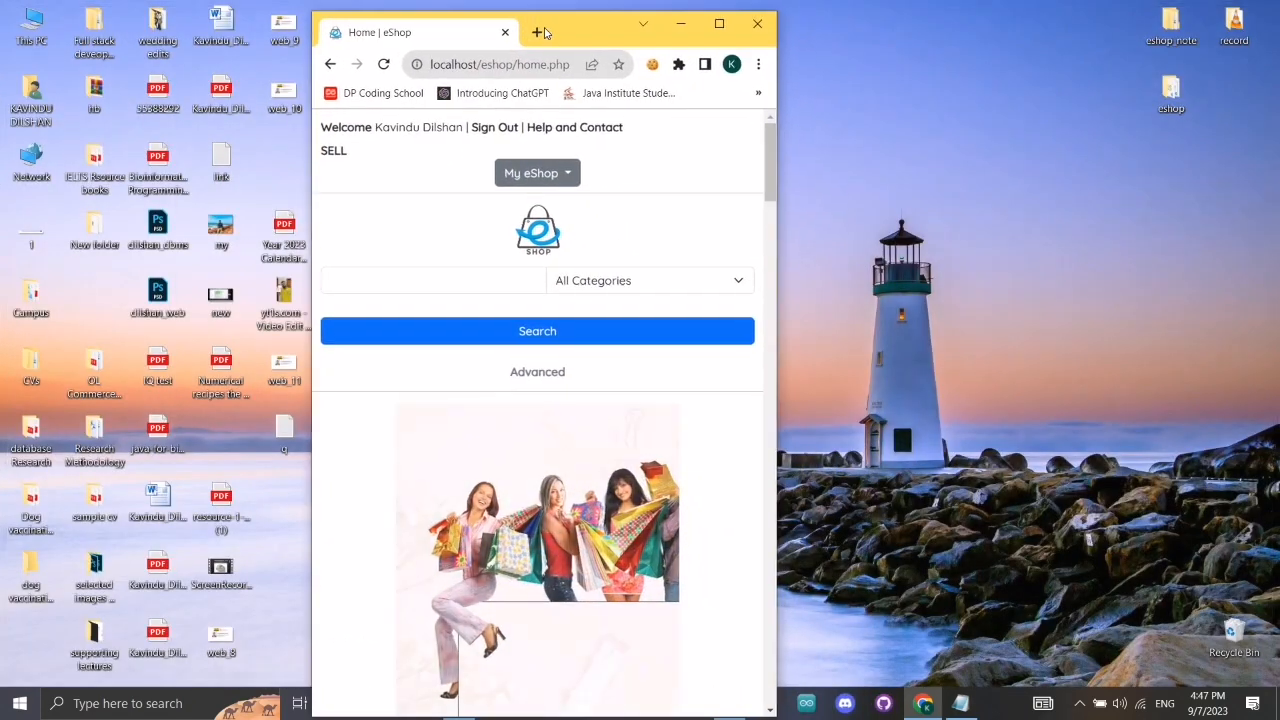
scroll(down, 3)
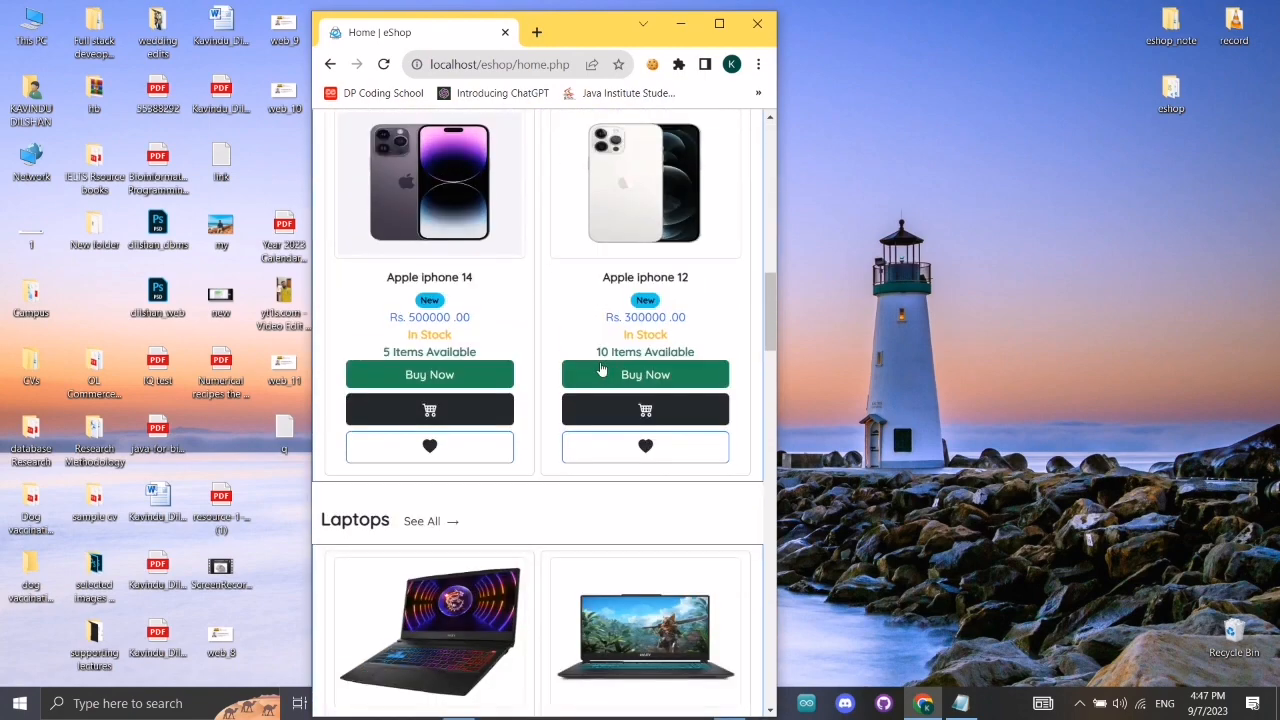
scroll(down, 3)
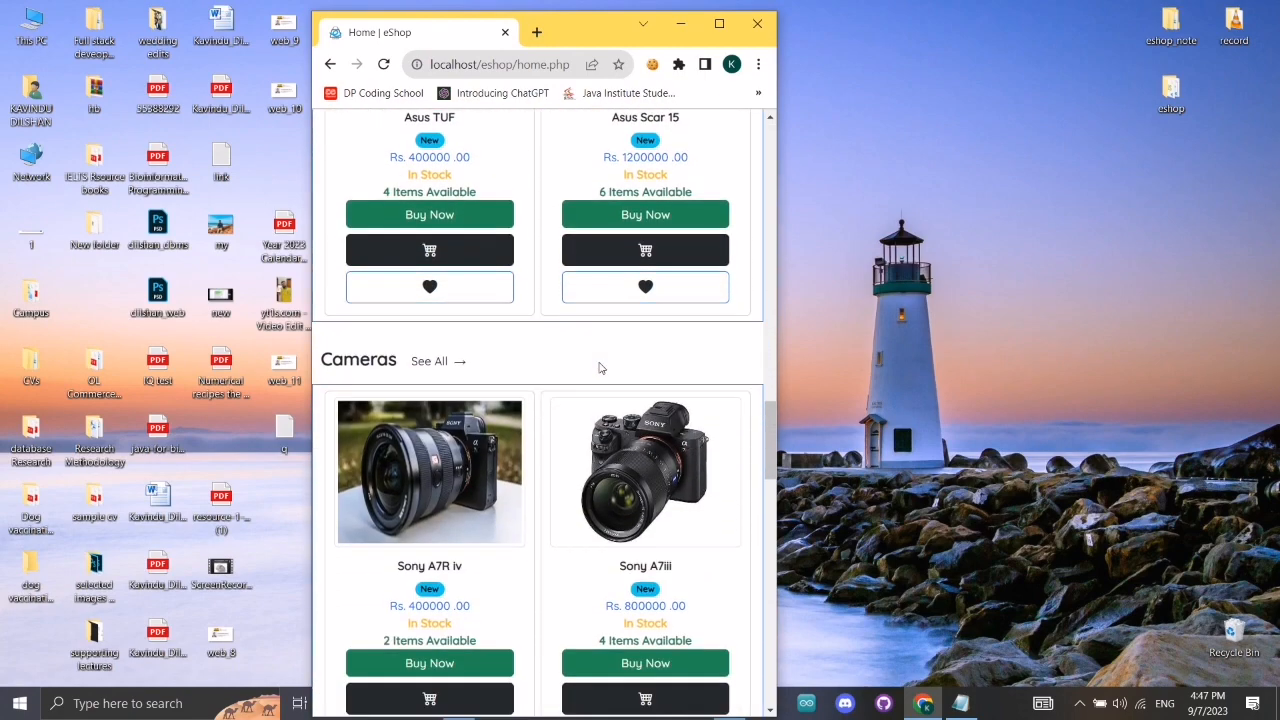
scroll(down, 3)
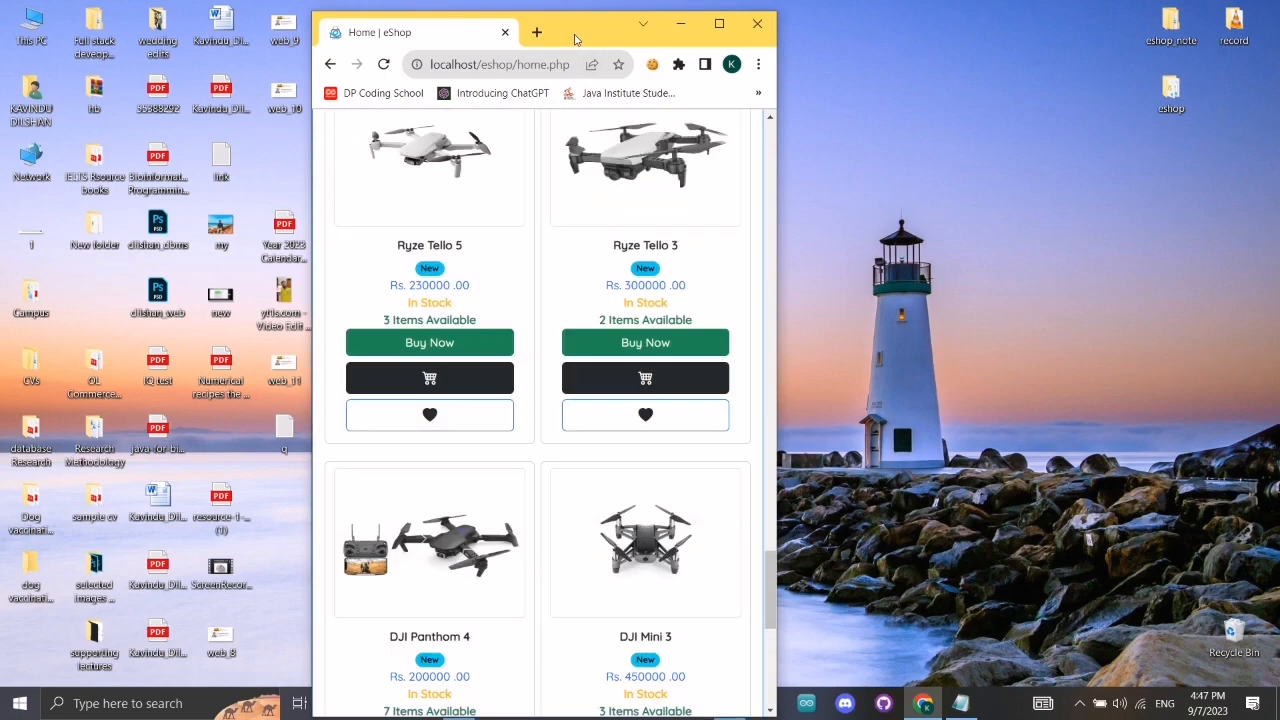
Restore the page to full width and scroll down to the footer
click(720, 24)
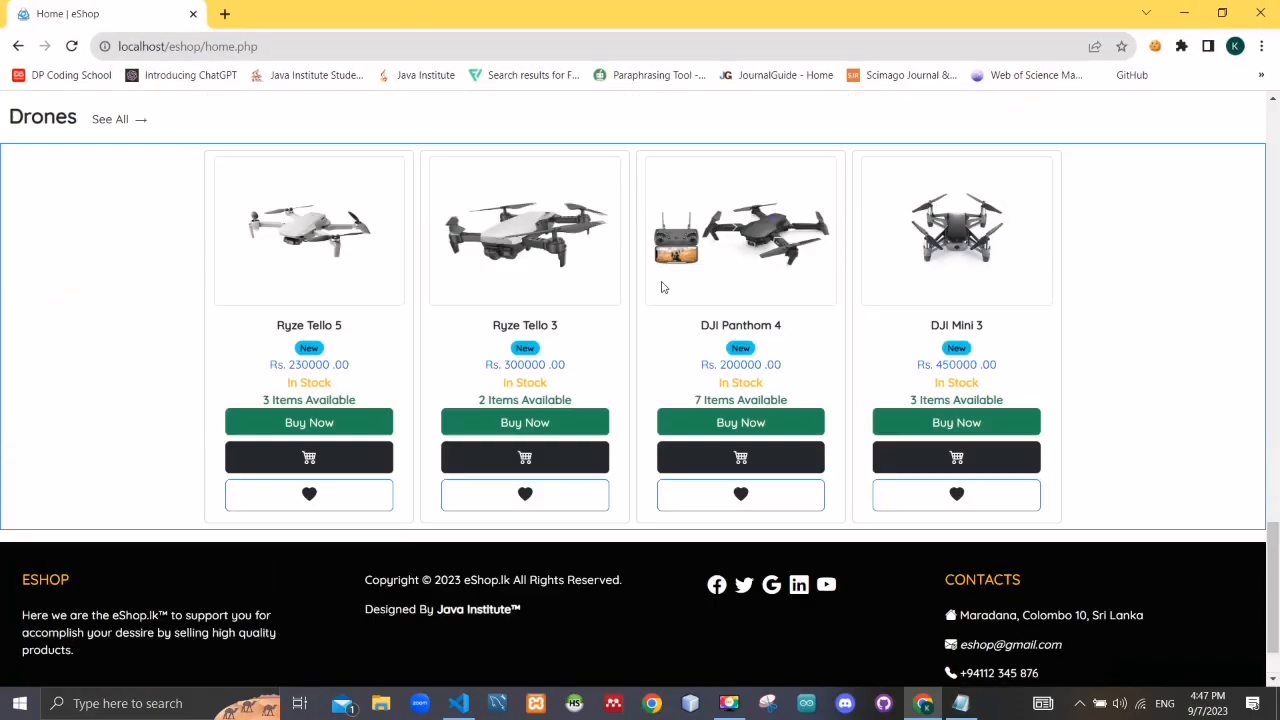
scroll(down, 3)
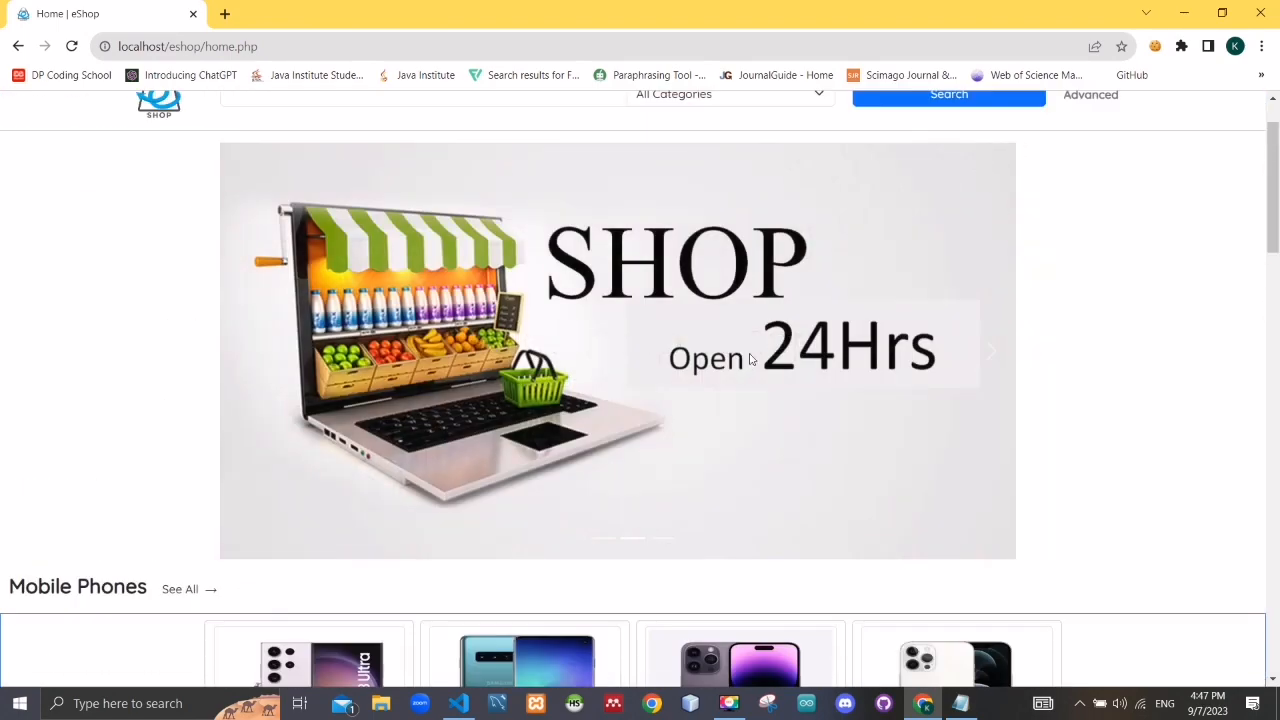
scroll(down, 3)
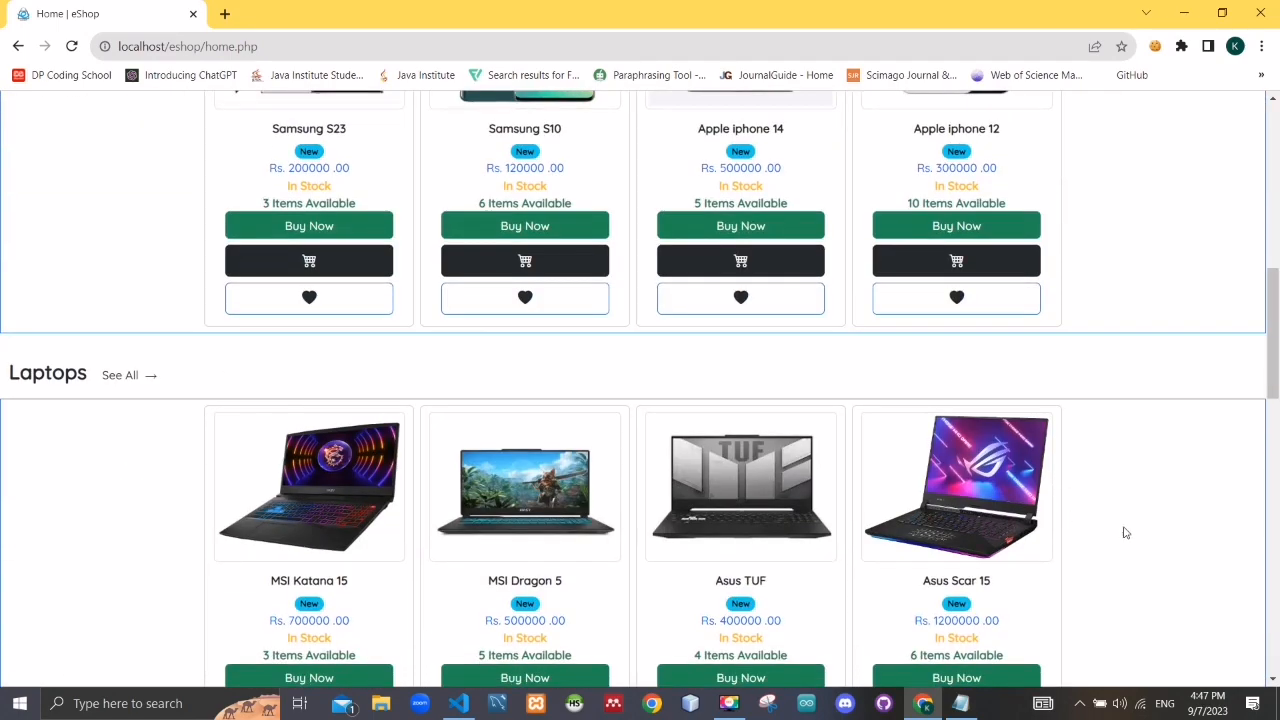
mouse_move(1216, 676)
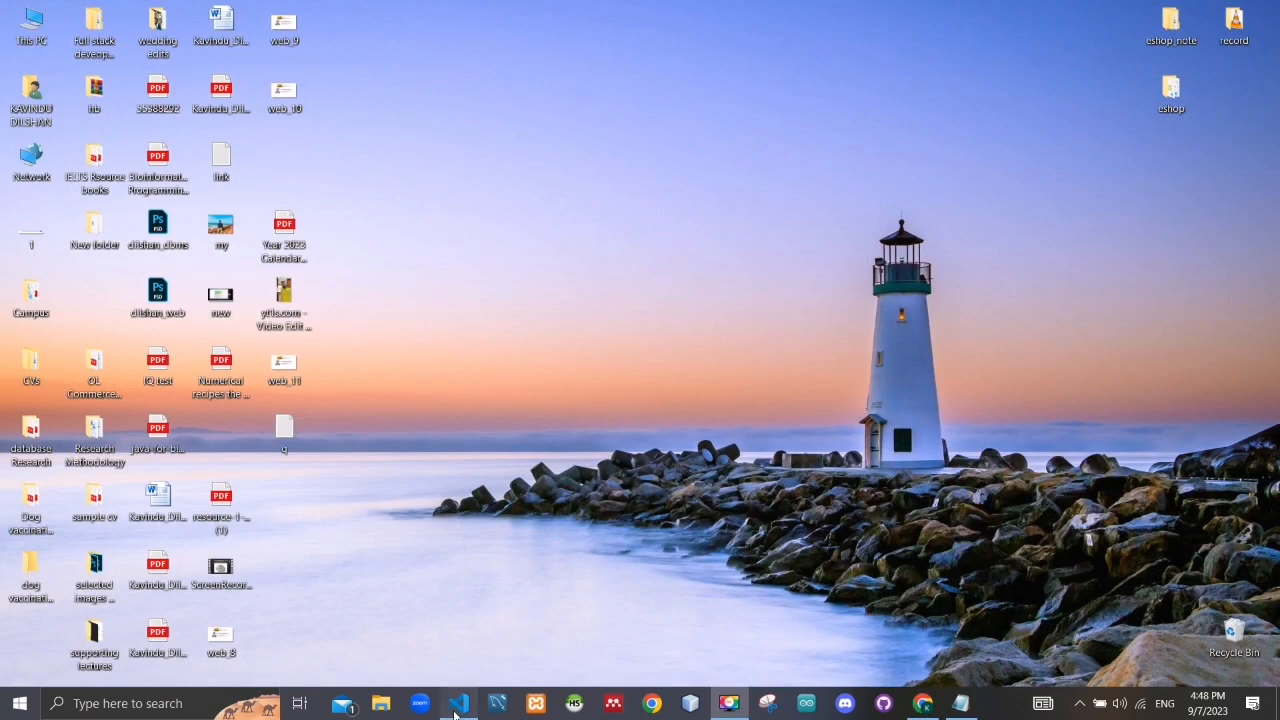
Switch to VS Code showing the top of home.php with session start and connection include
click(458, 704)
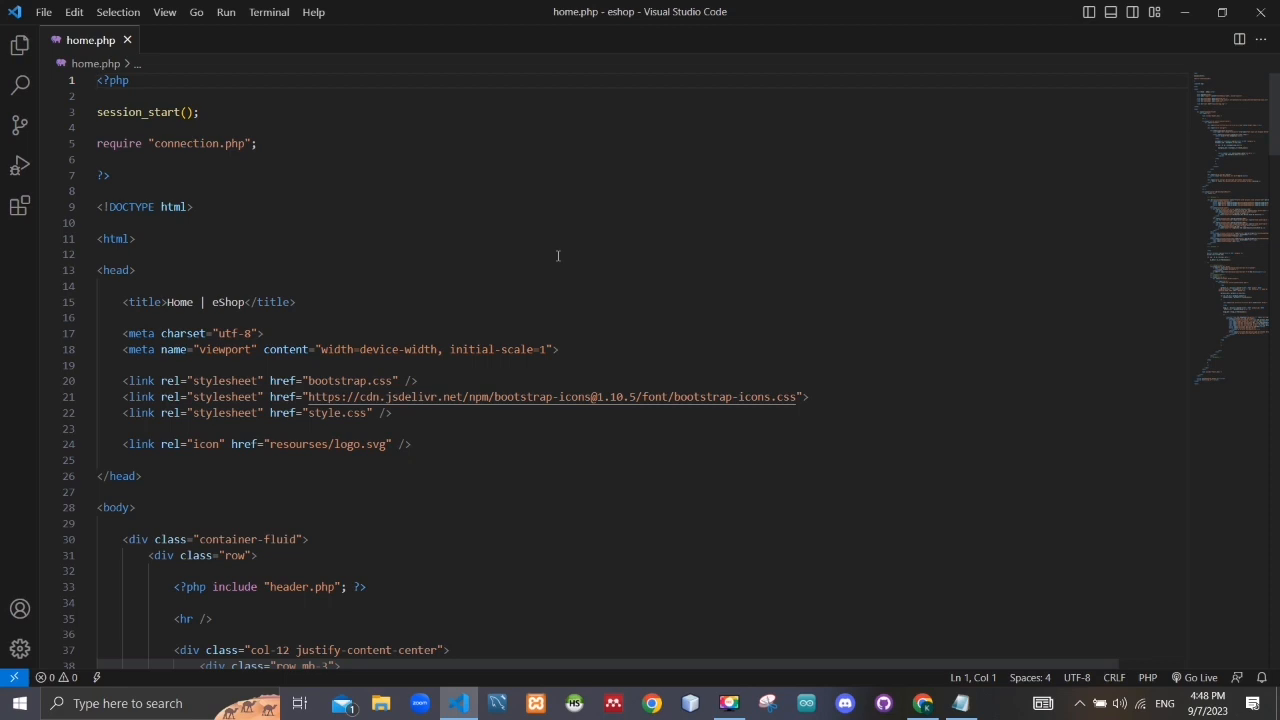
mouse_move(520, 268)
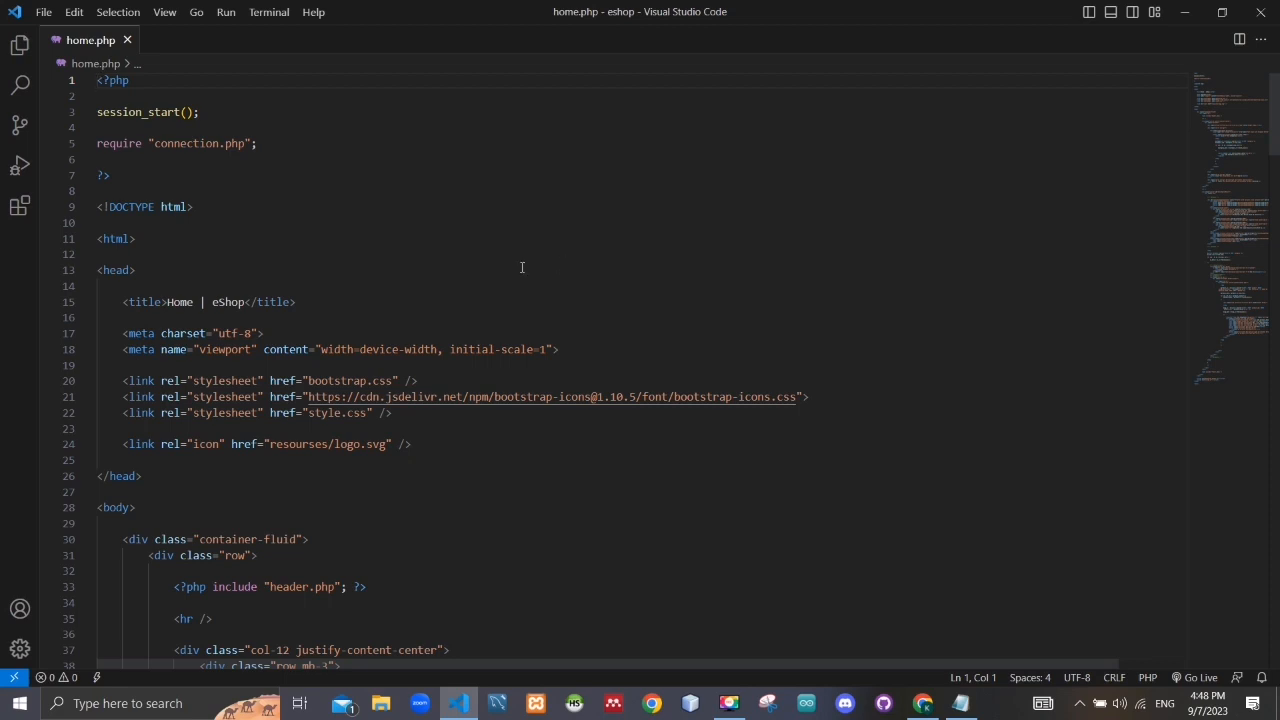
mouse_move(440, 188)
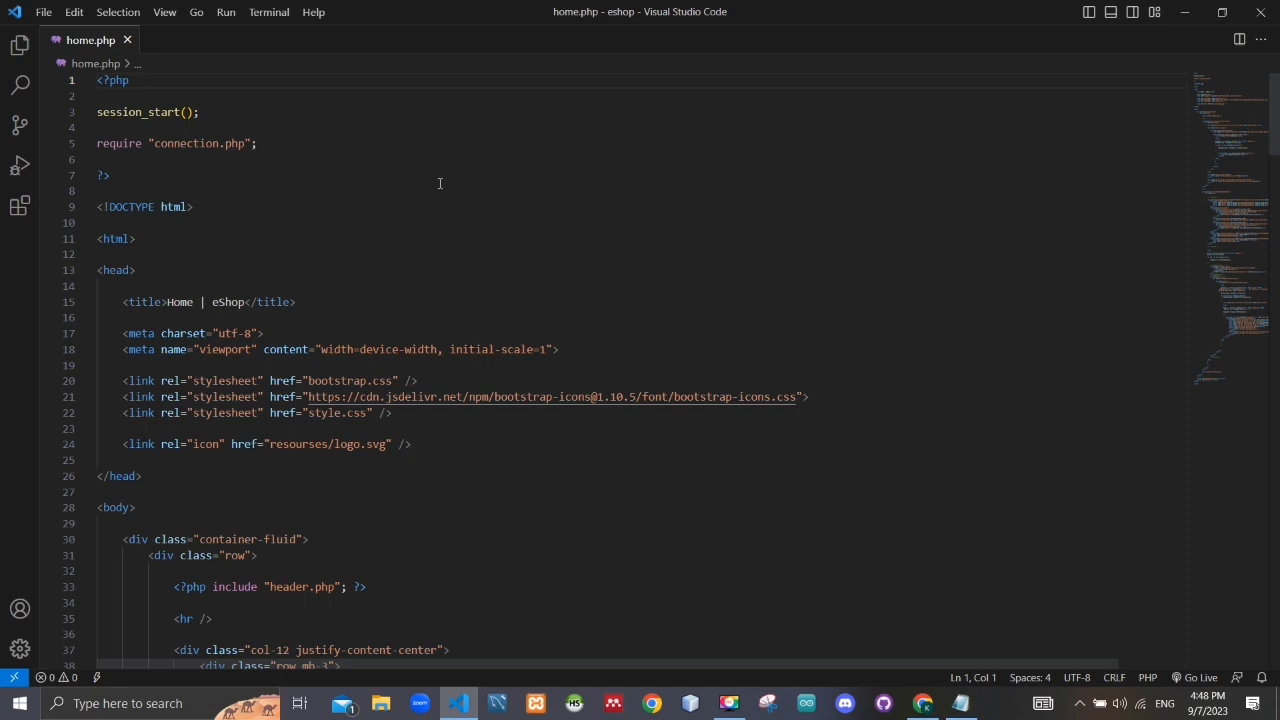
mouse_move(410, 276)
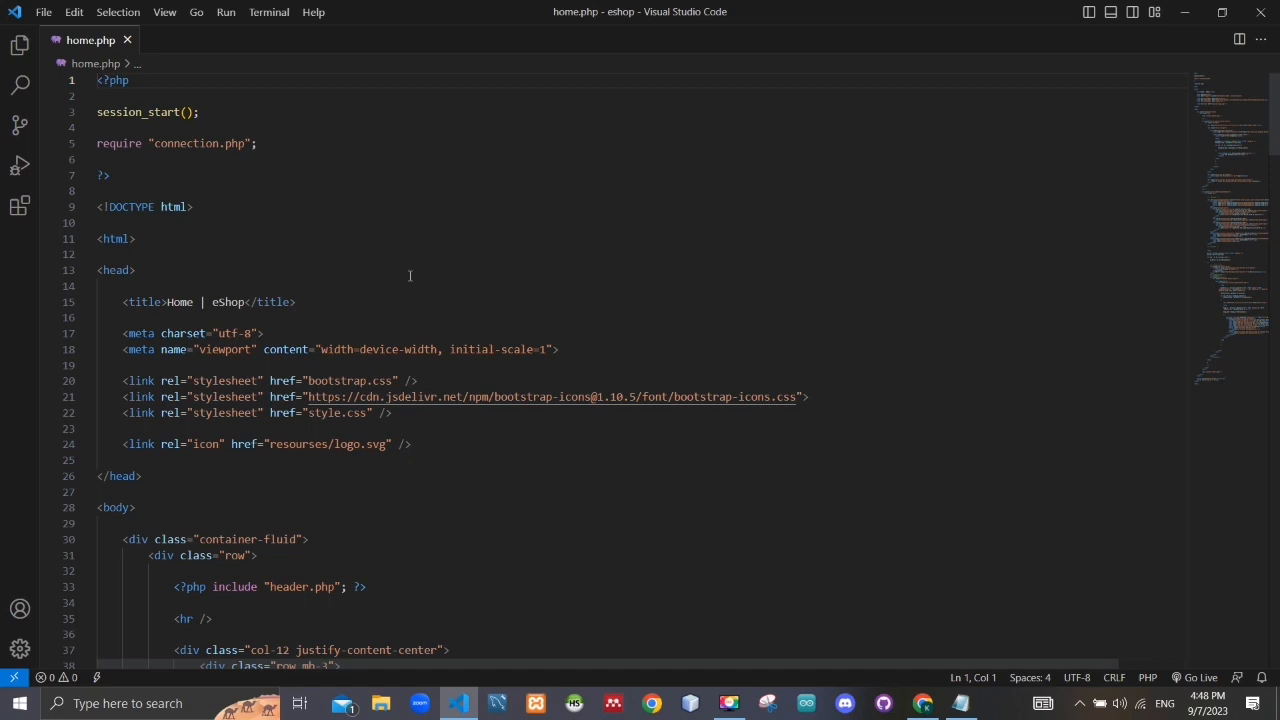
mouse_move(424, 274)
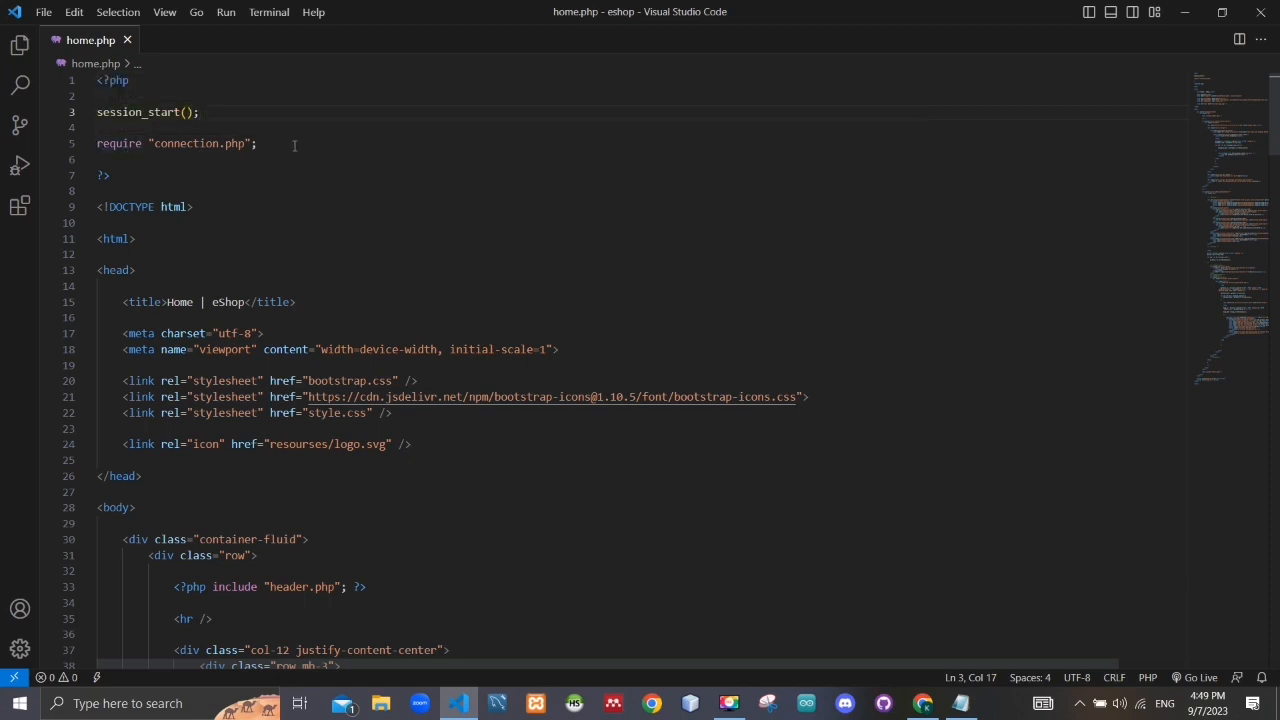
mouse_move(350, 200)
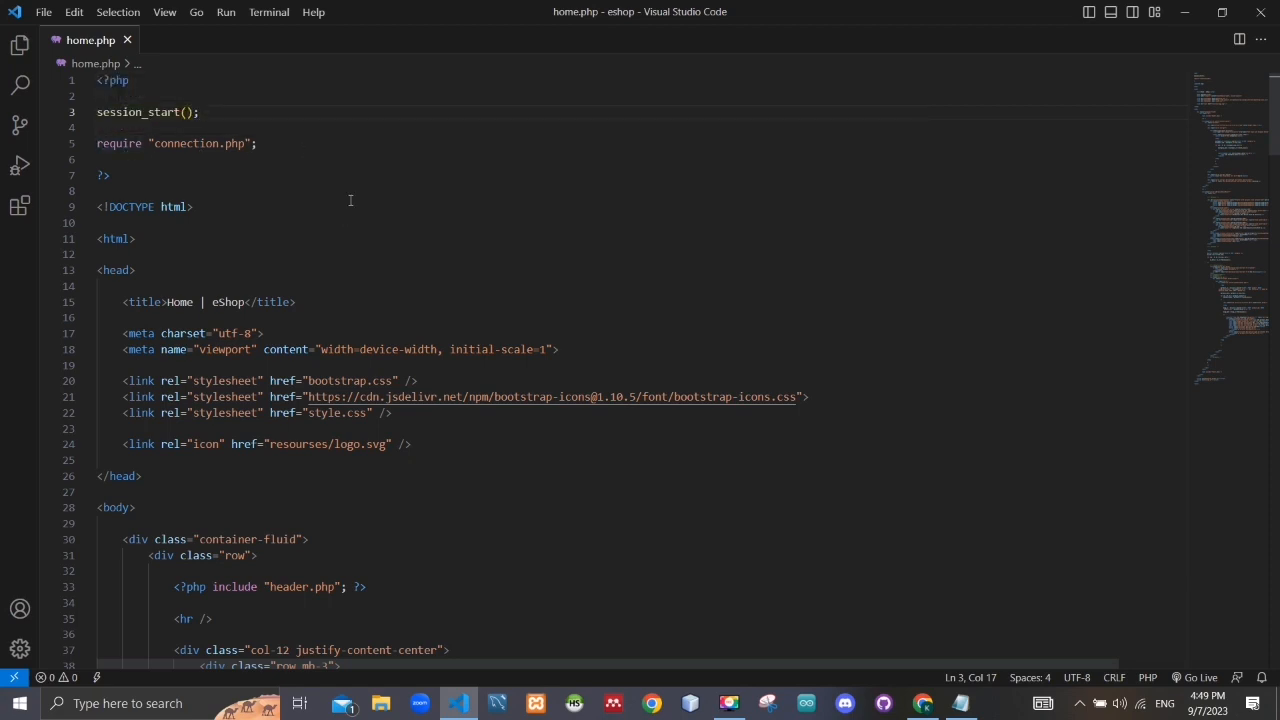
Scroll through the carousel markup and the per-category product card queries in home.php
scroll(down, 3)
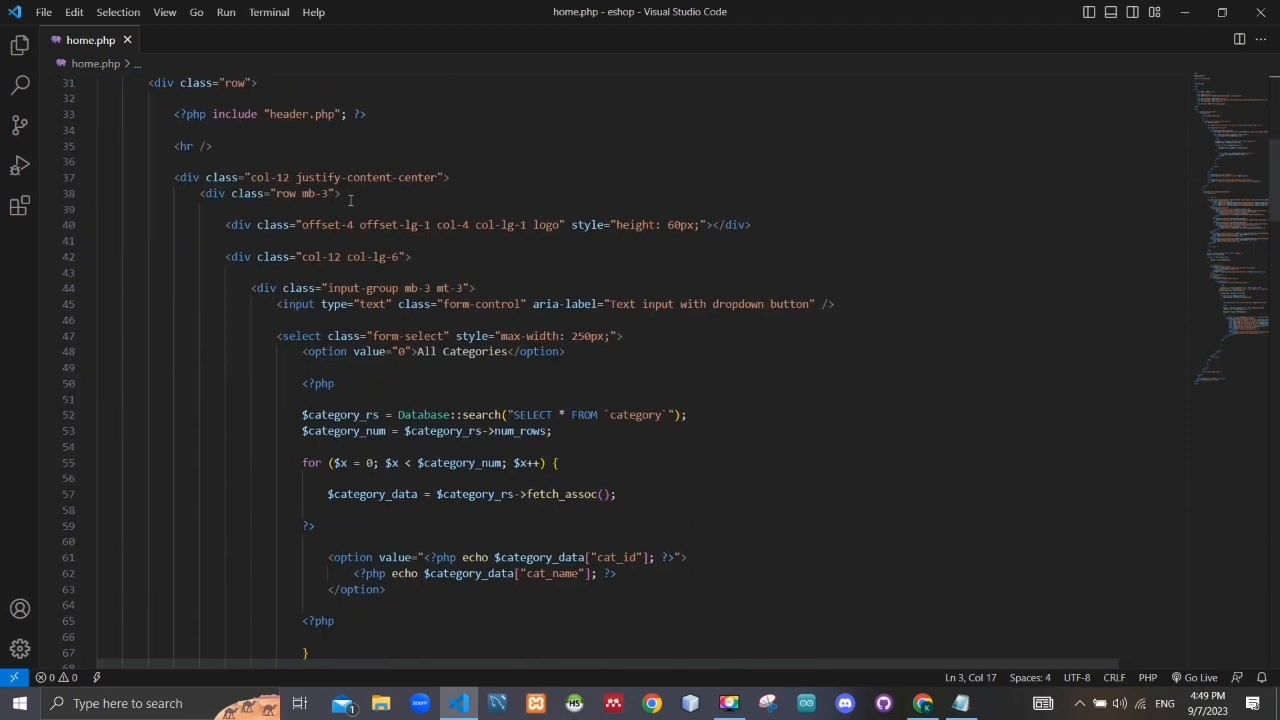
scroll(down, 3)
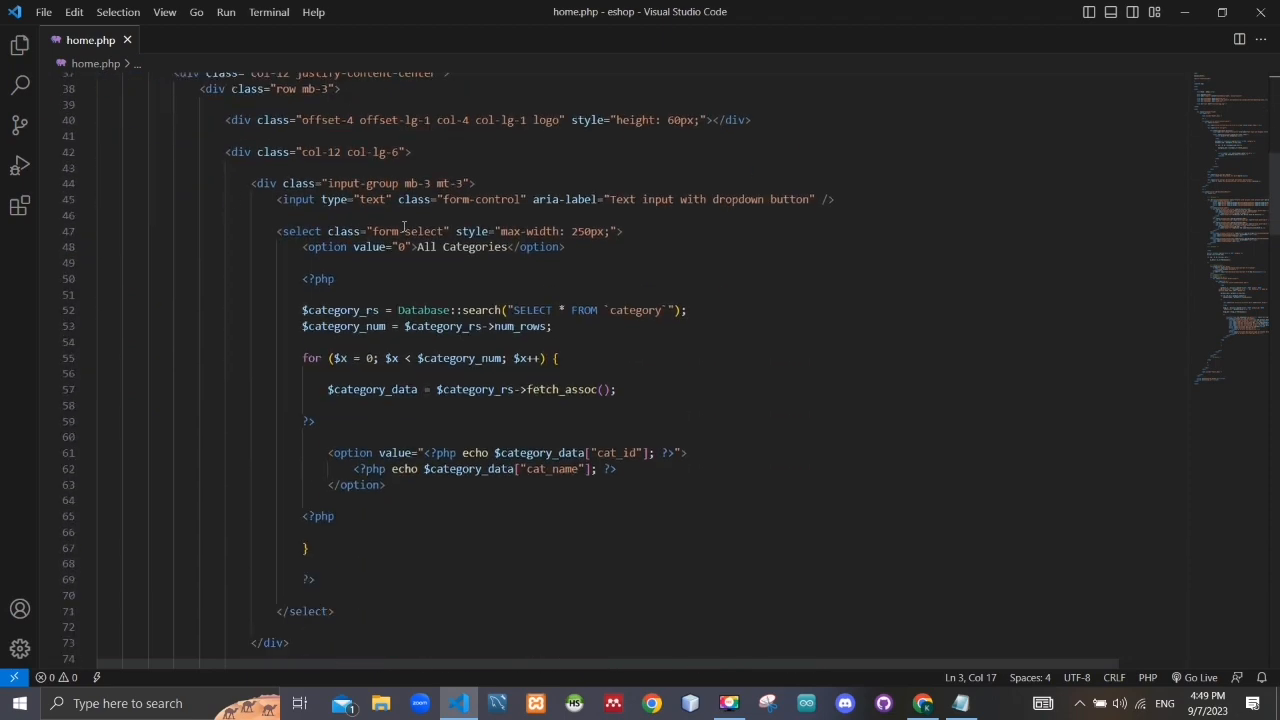
scroll(down, 3)
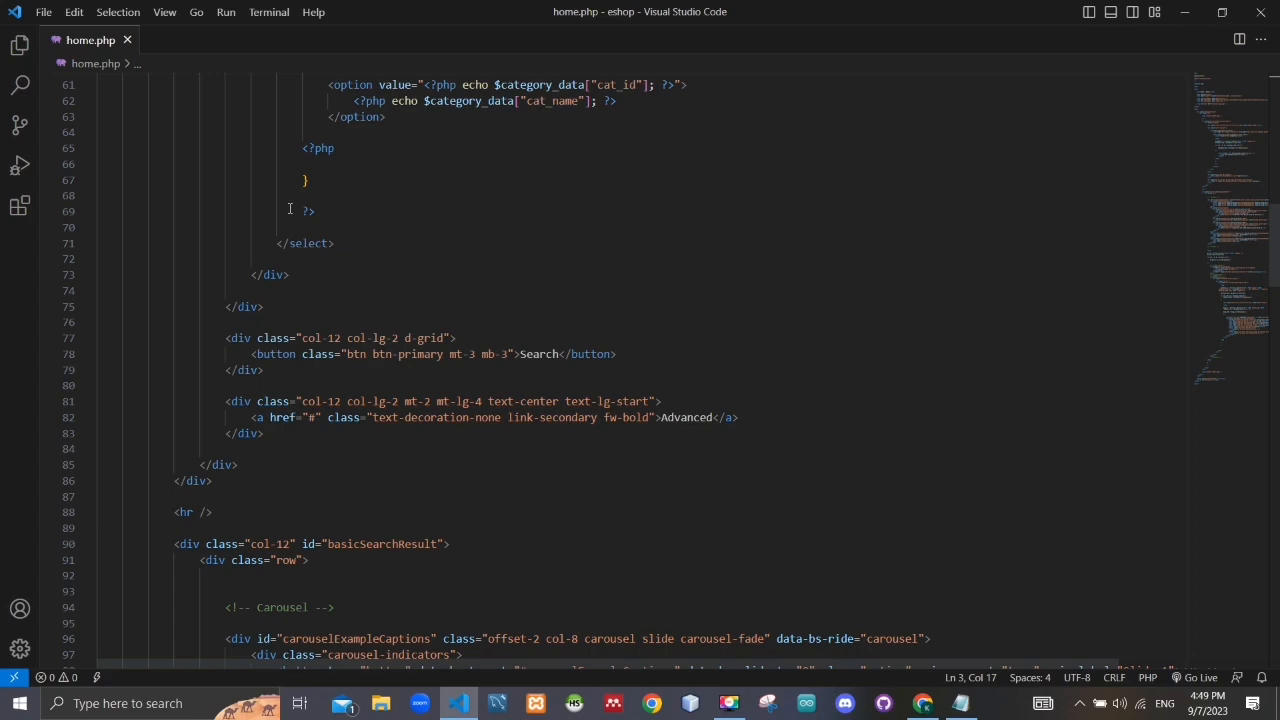
scroll(down, 3)
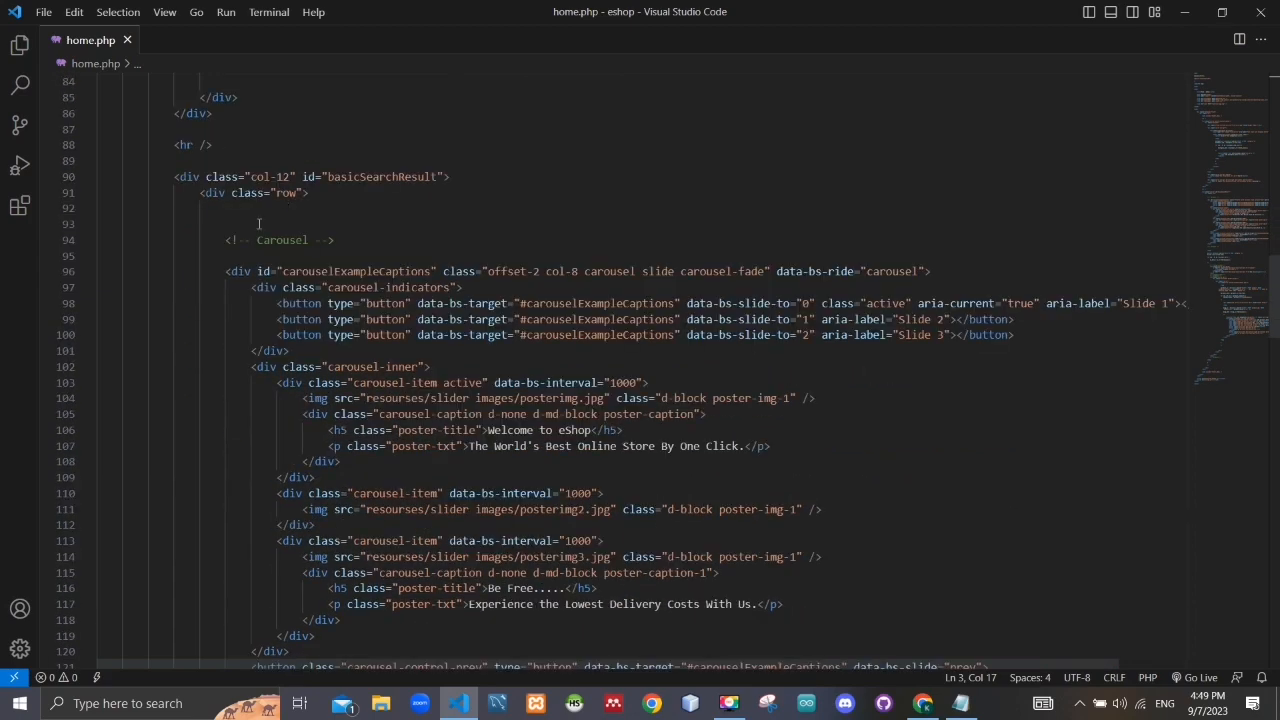
scroll(down, 3)
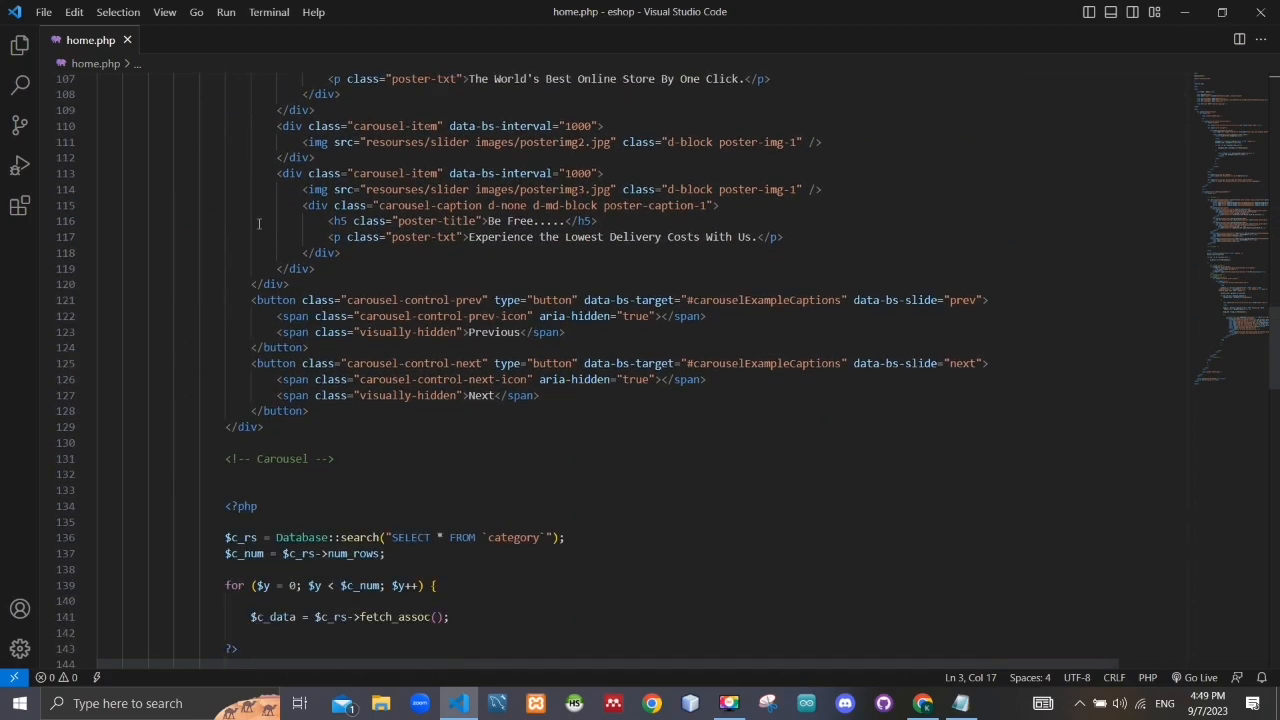
scroll(down, 3)
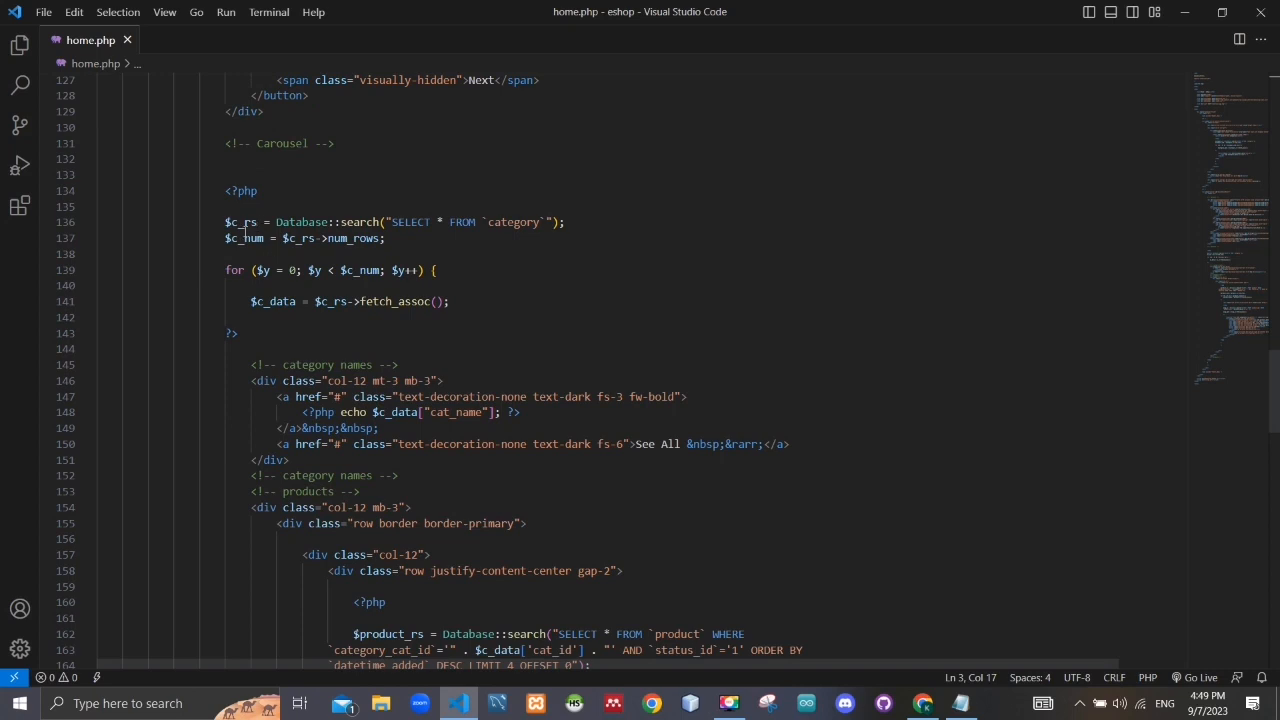
scroll(down, 3)
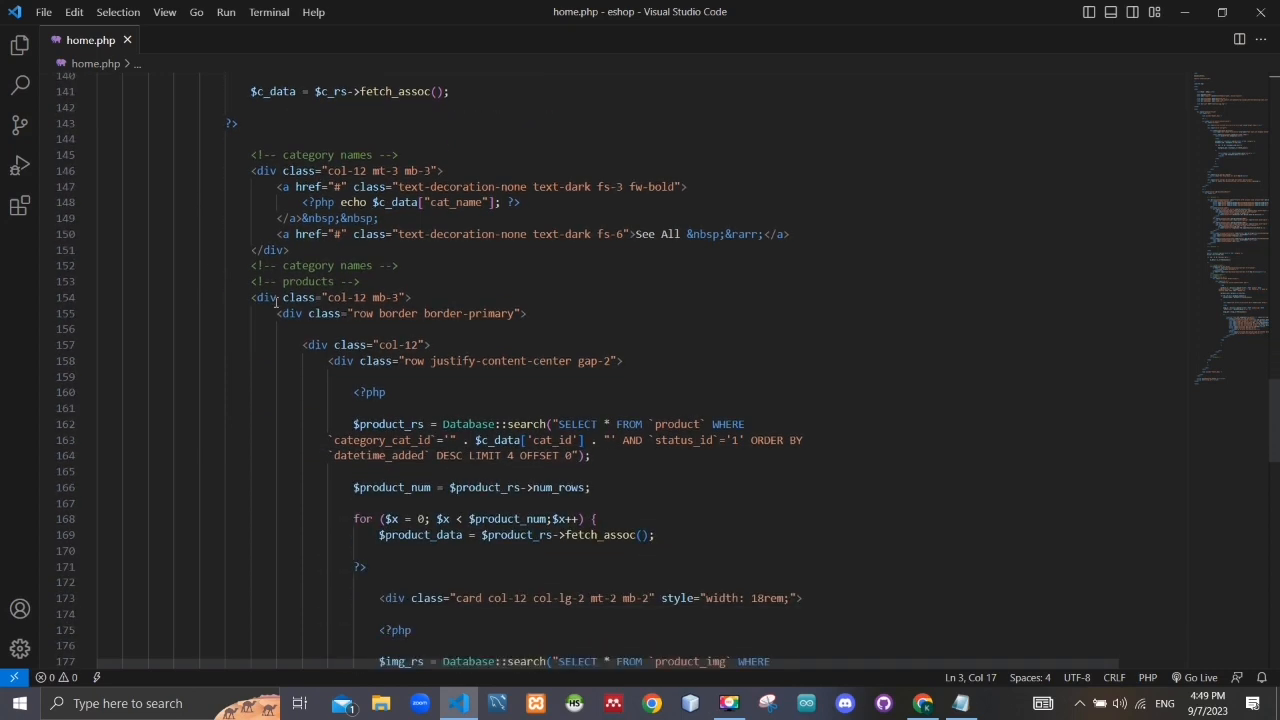
Continue down to the footer include and the bootstrap.bundle.js and script.js includes
scroll(down, 3)
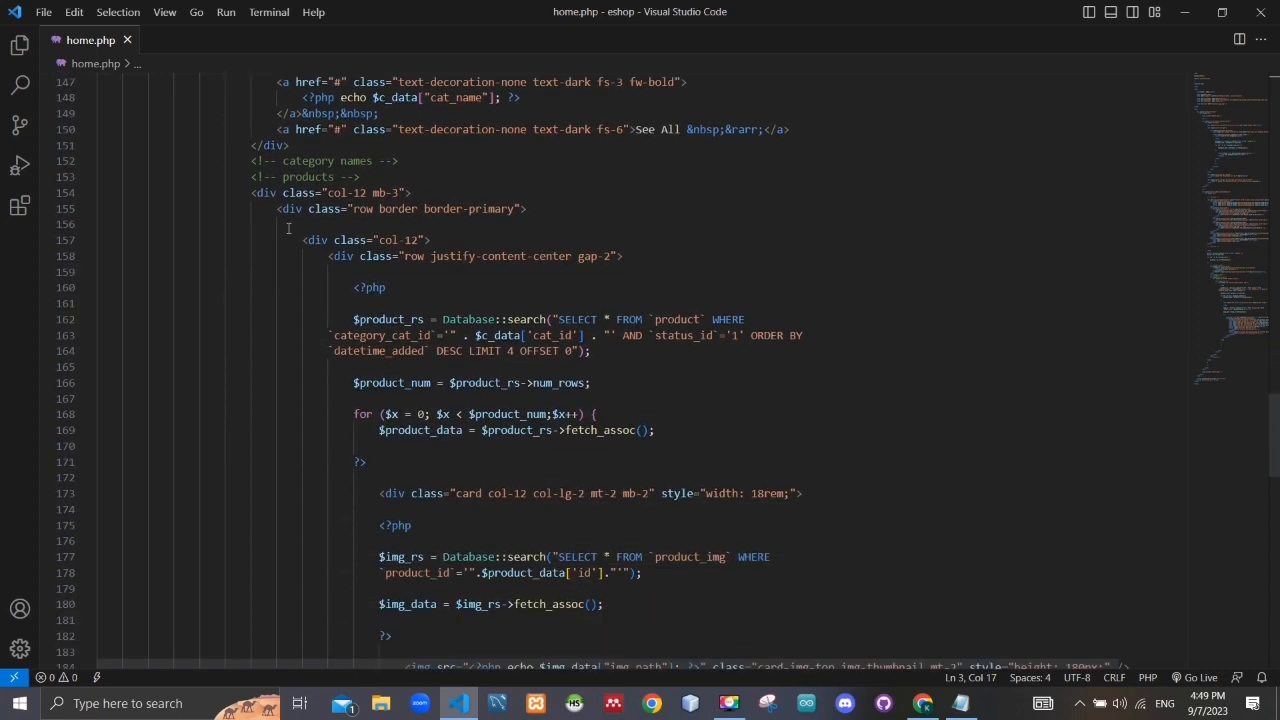
scroll(down, 3)
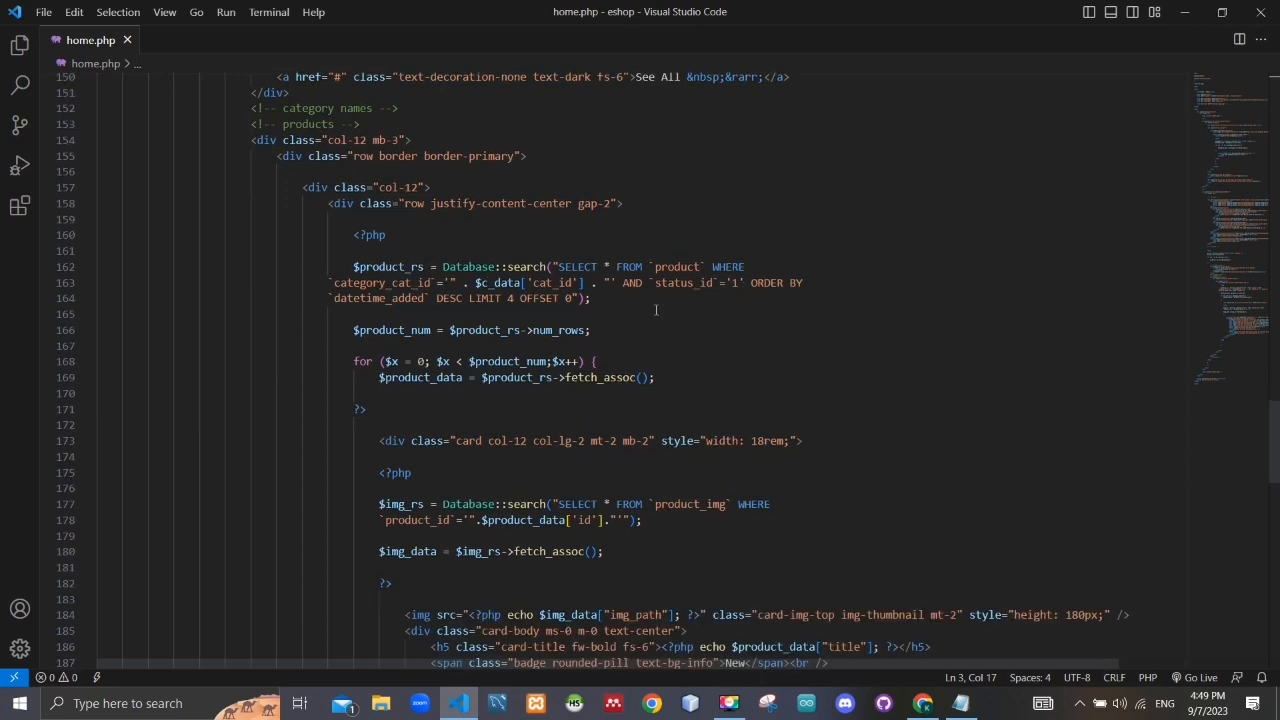
scroll(down, 3)
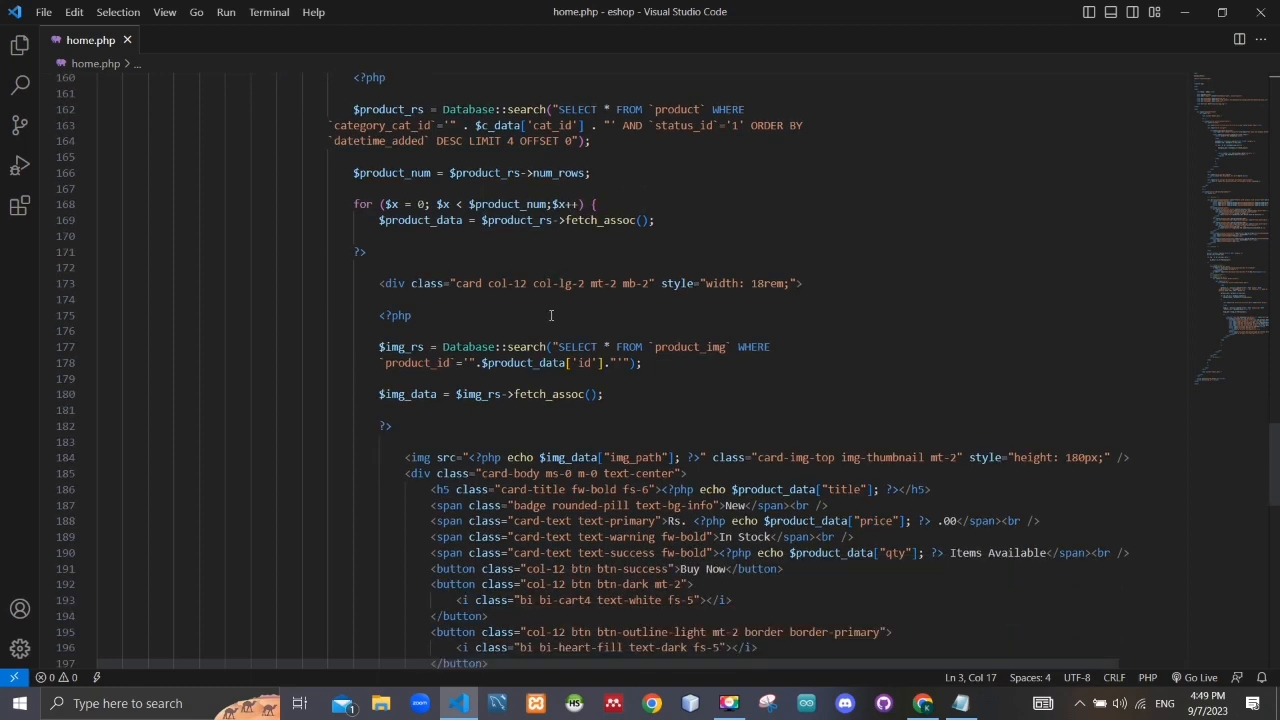
scroll(down, 3)
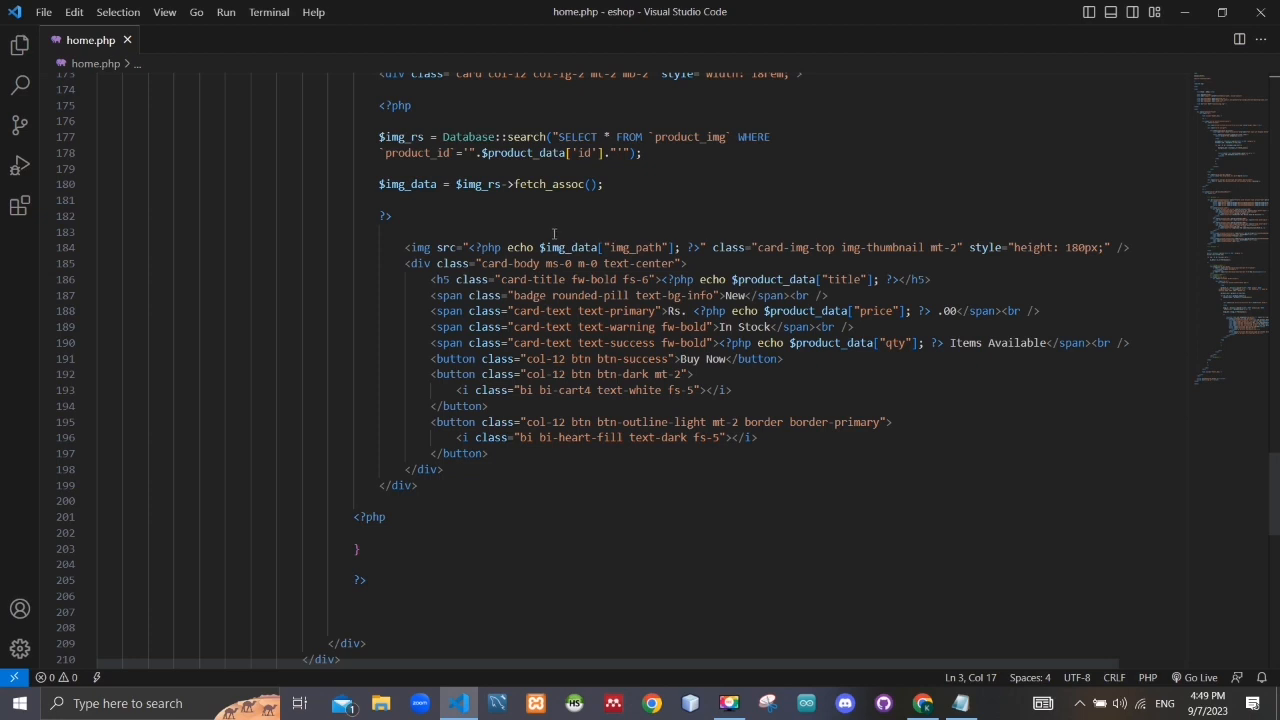
mouse_move(396, 272)
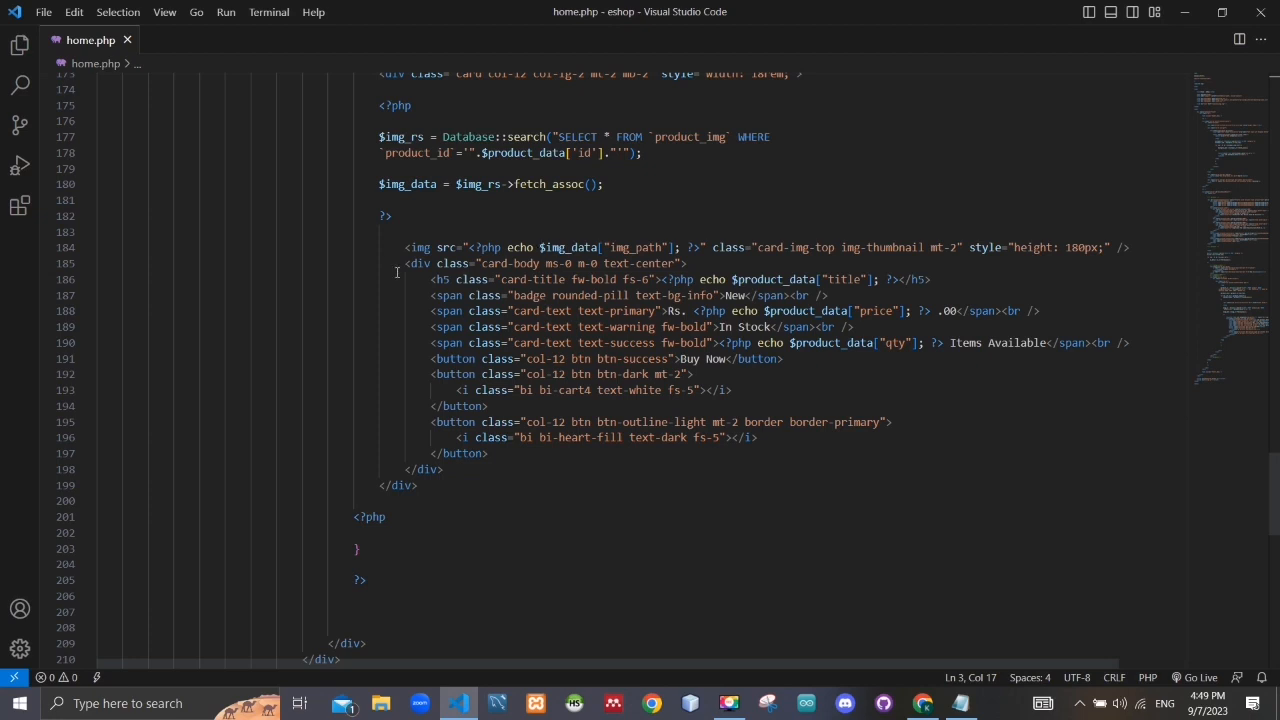
scroll(down, 3)
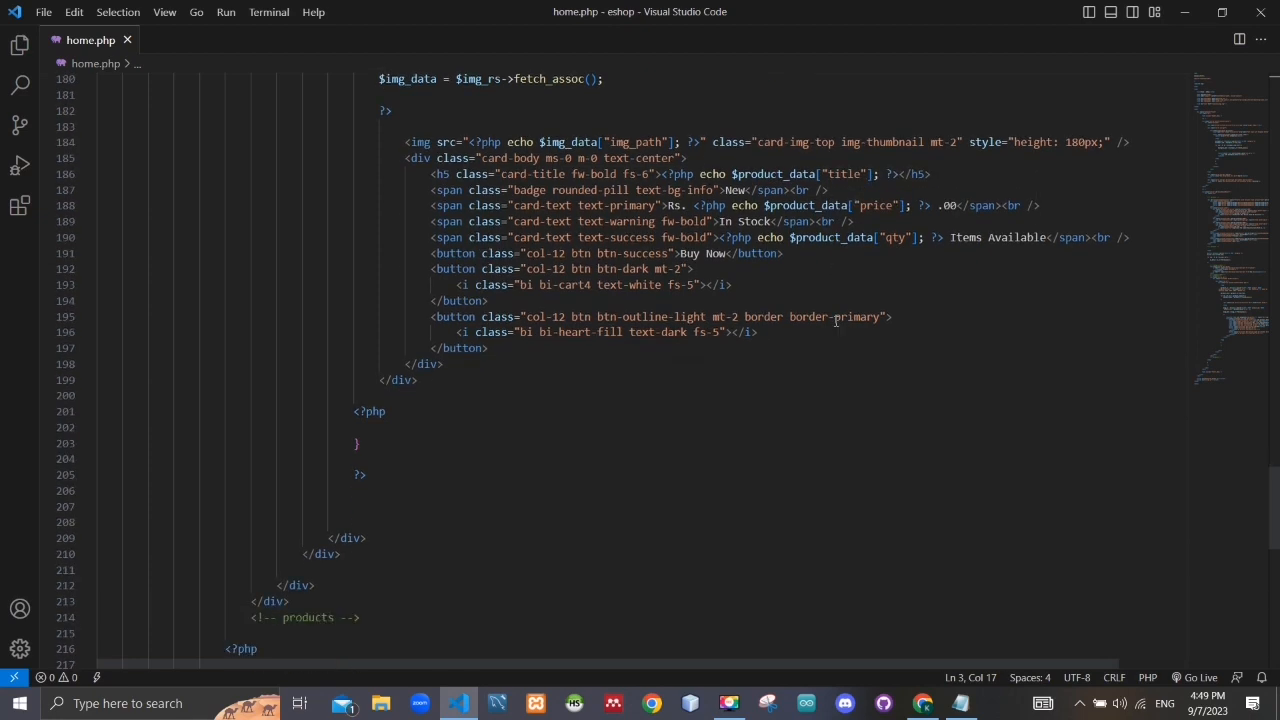
scroll(down, 3)
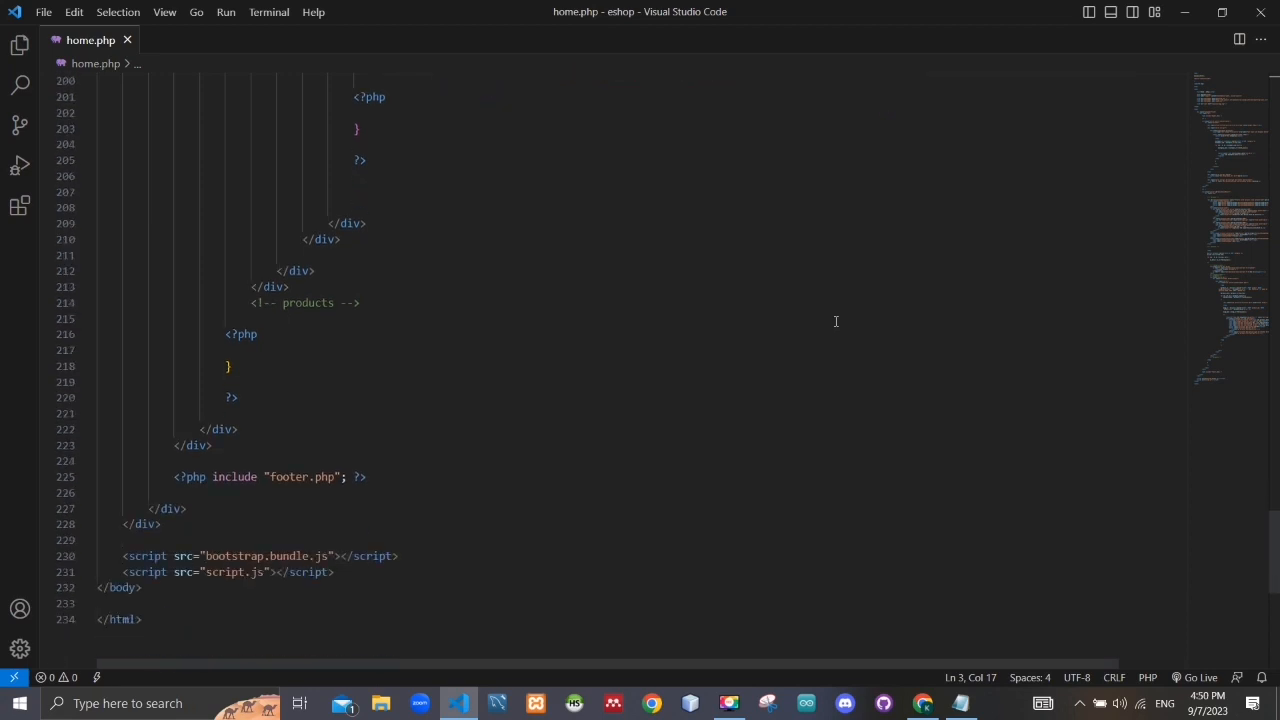
Scroll to the final lines with the script tags and the closing html tag
scroll(down, 3)
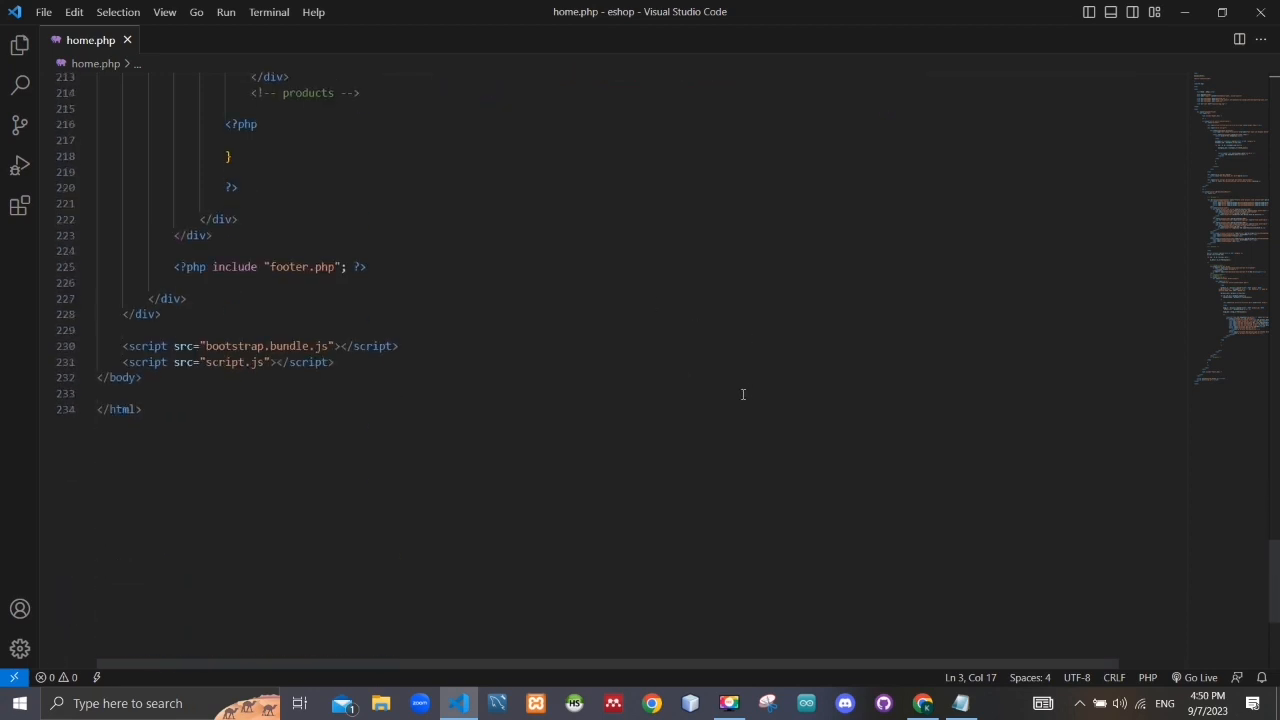
mouse_move(408, 290)
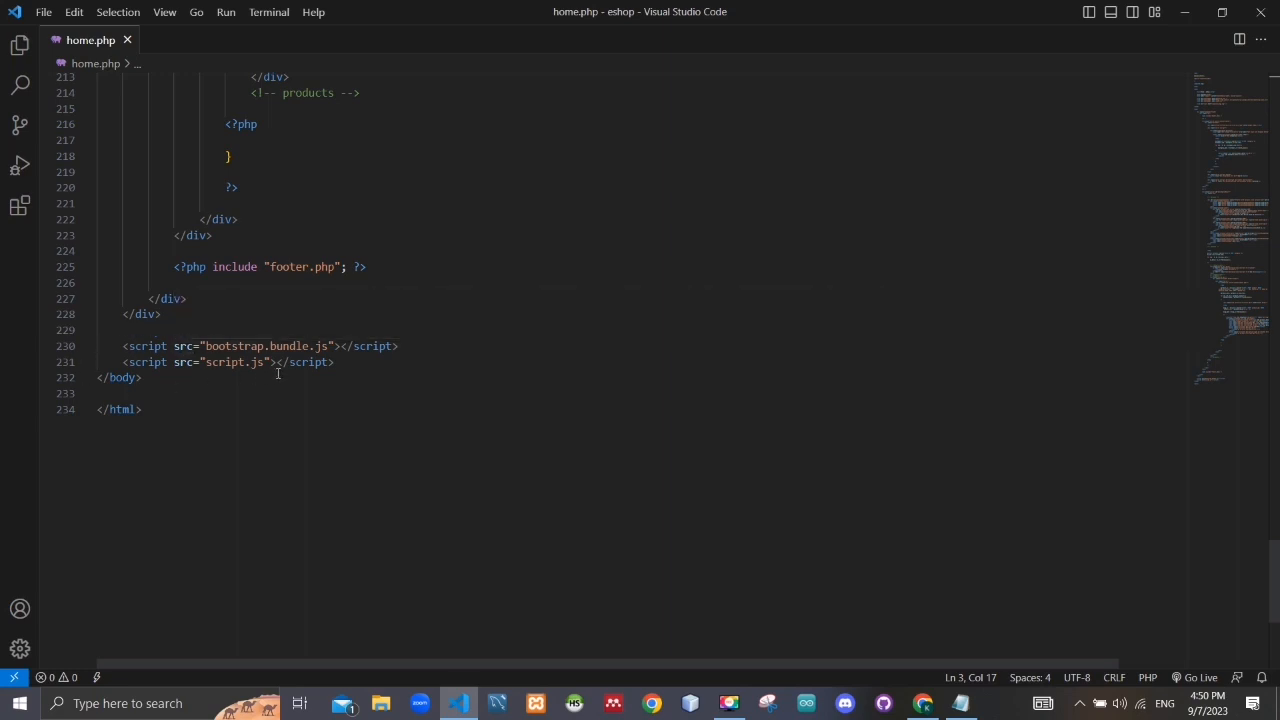
mouse_move(516, 332)
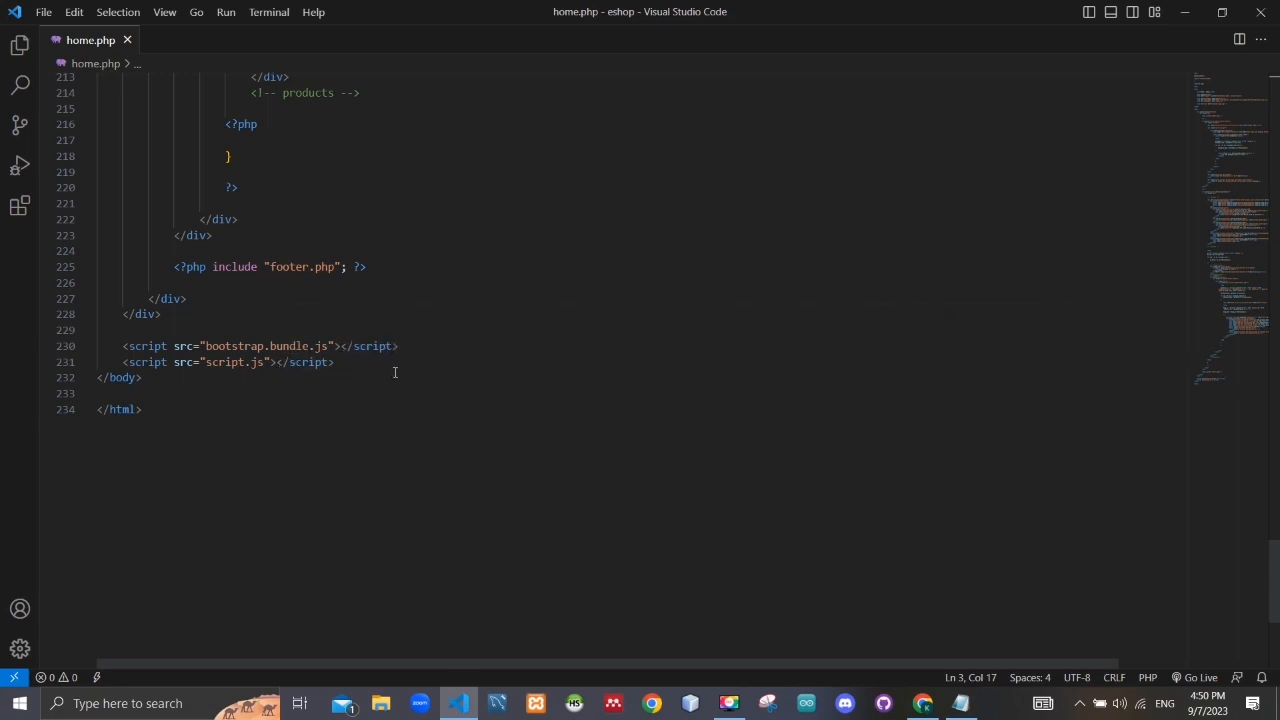
mouse_move(428, 340)
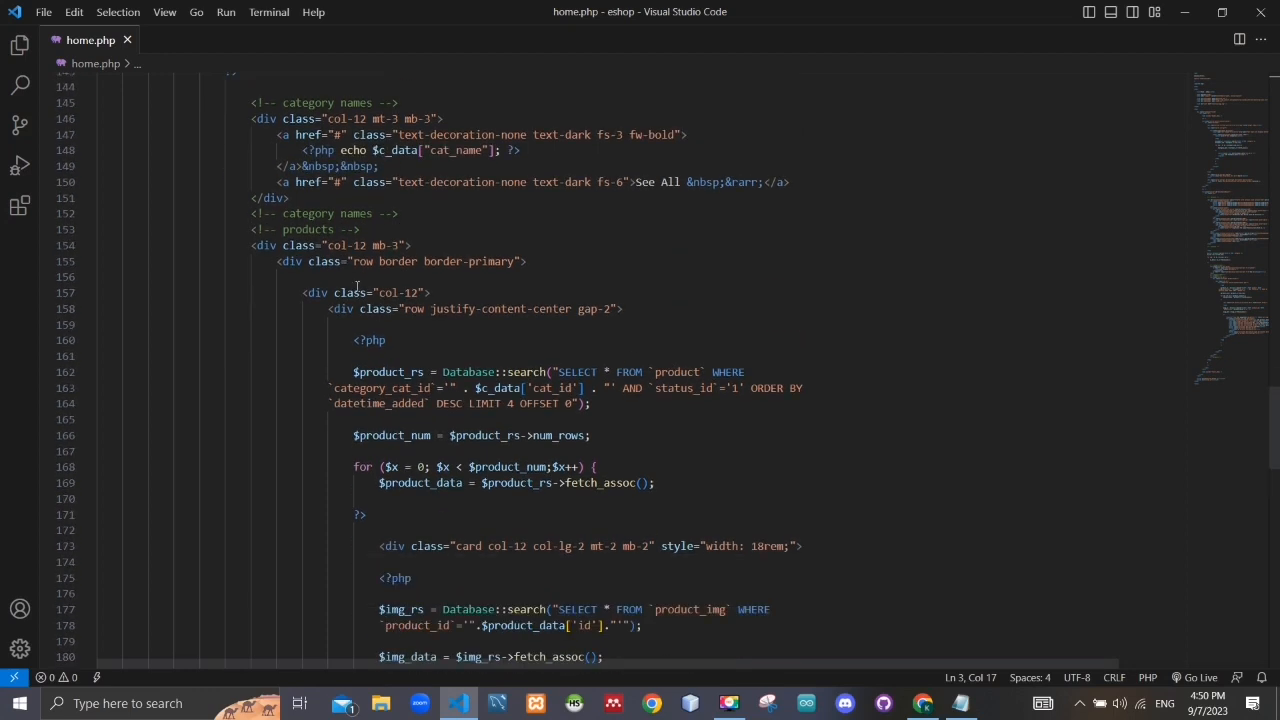
scroll(down, 3)
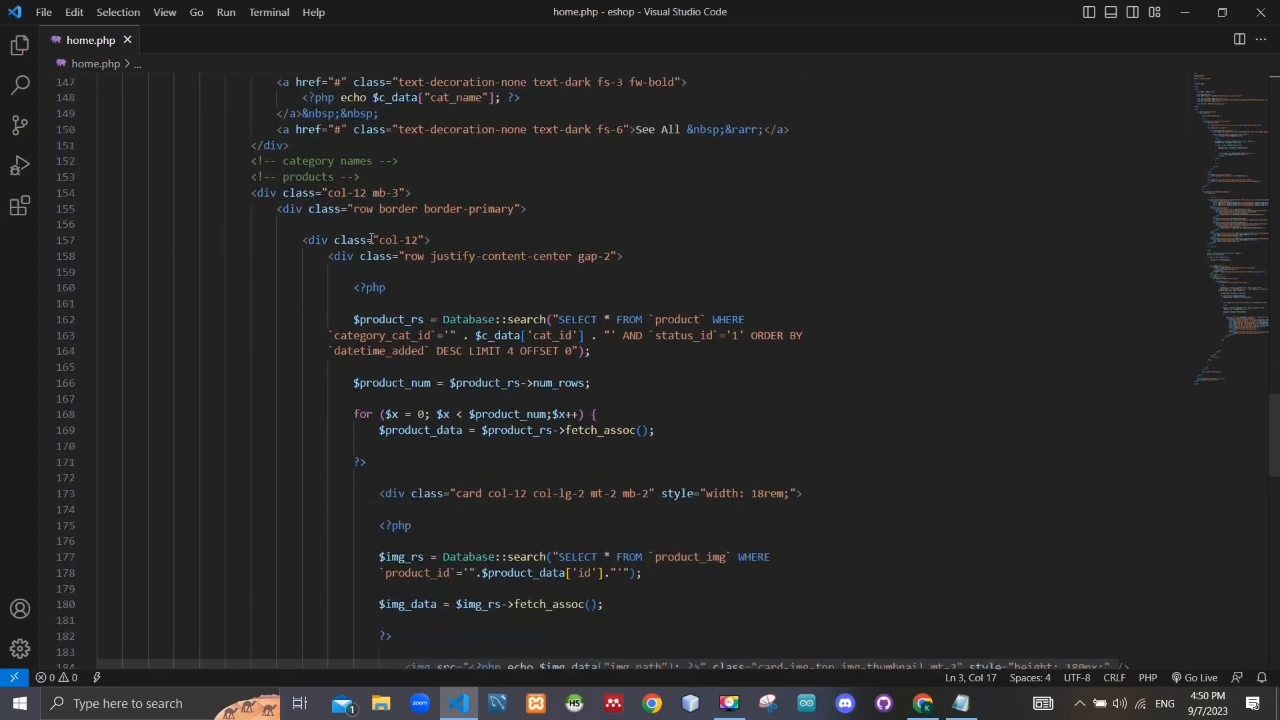
scroll(down, 3)
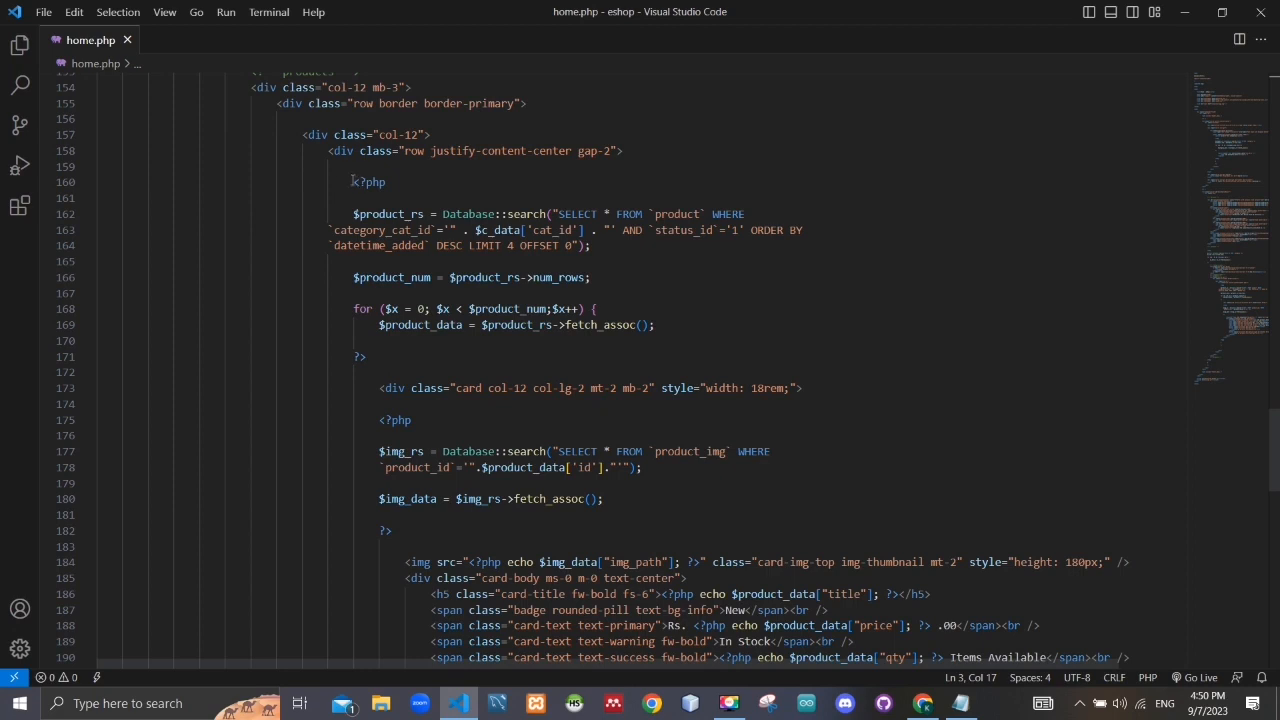
double_click(368, 182)
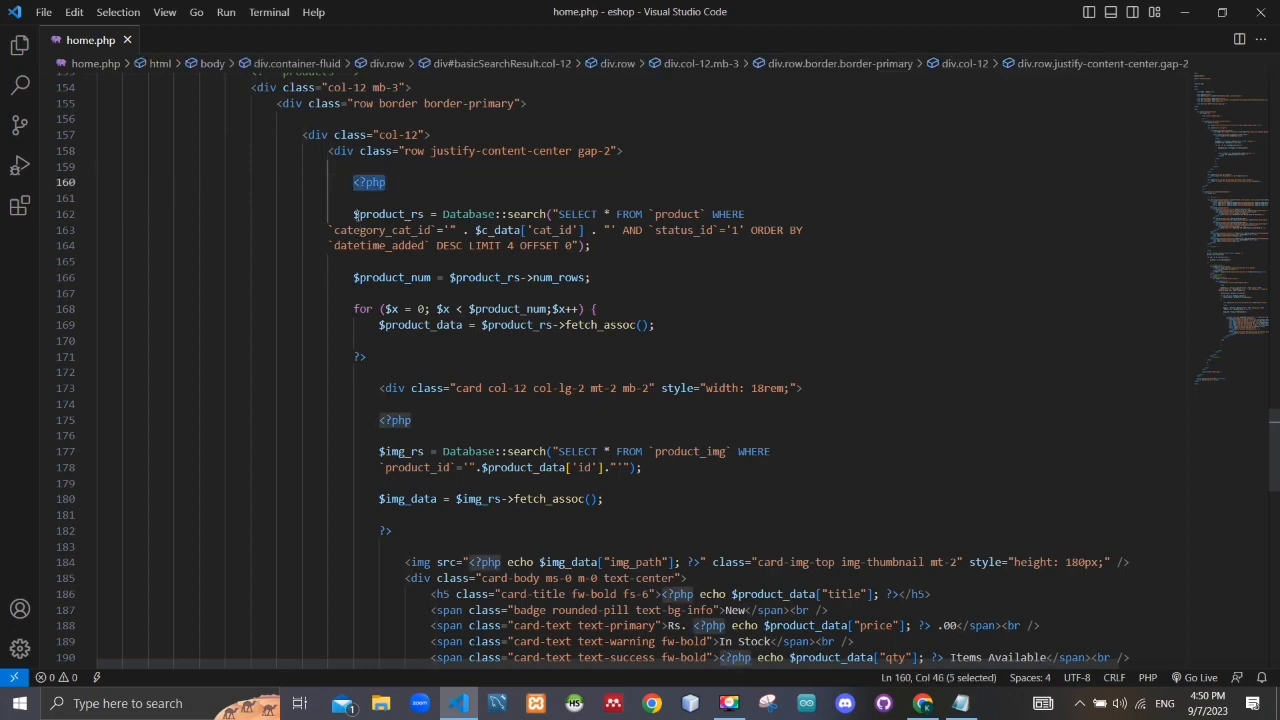
click(468, 214)
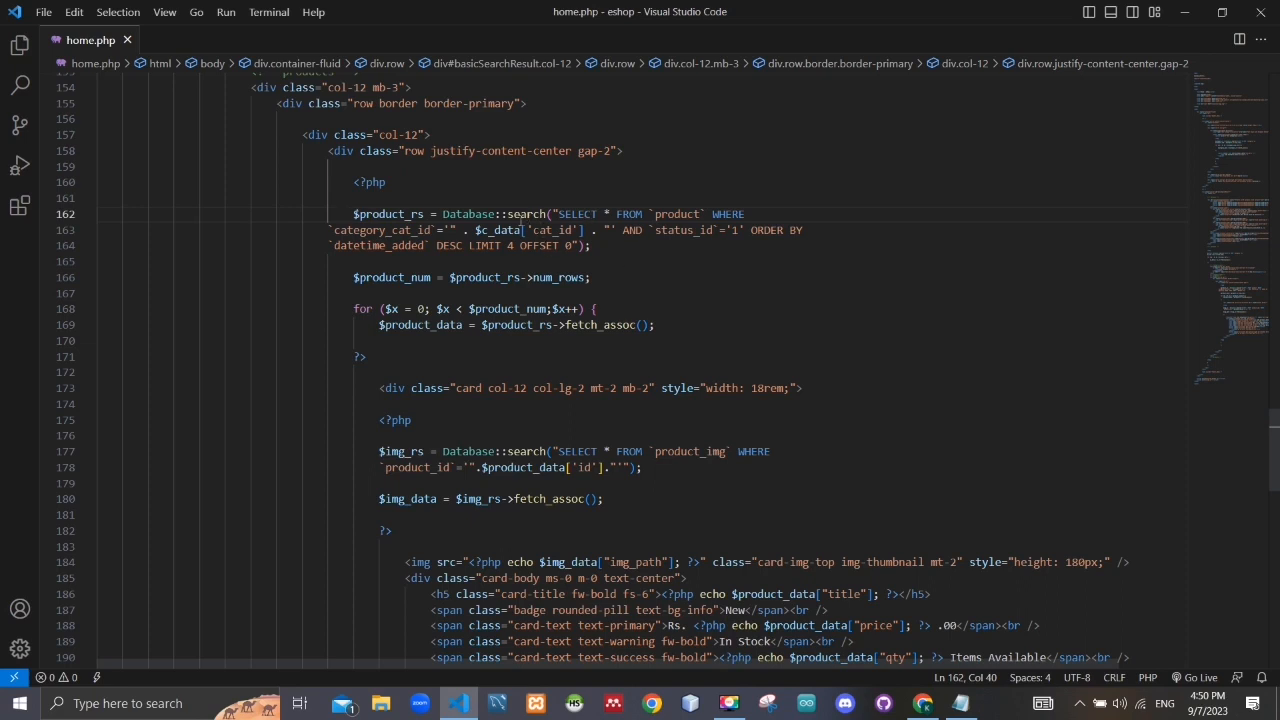
mouse_move(390, 214)
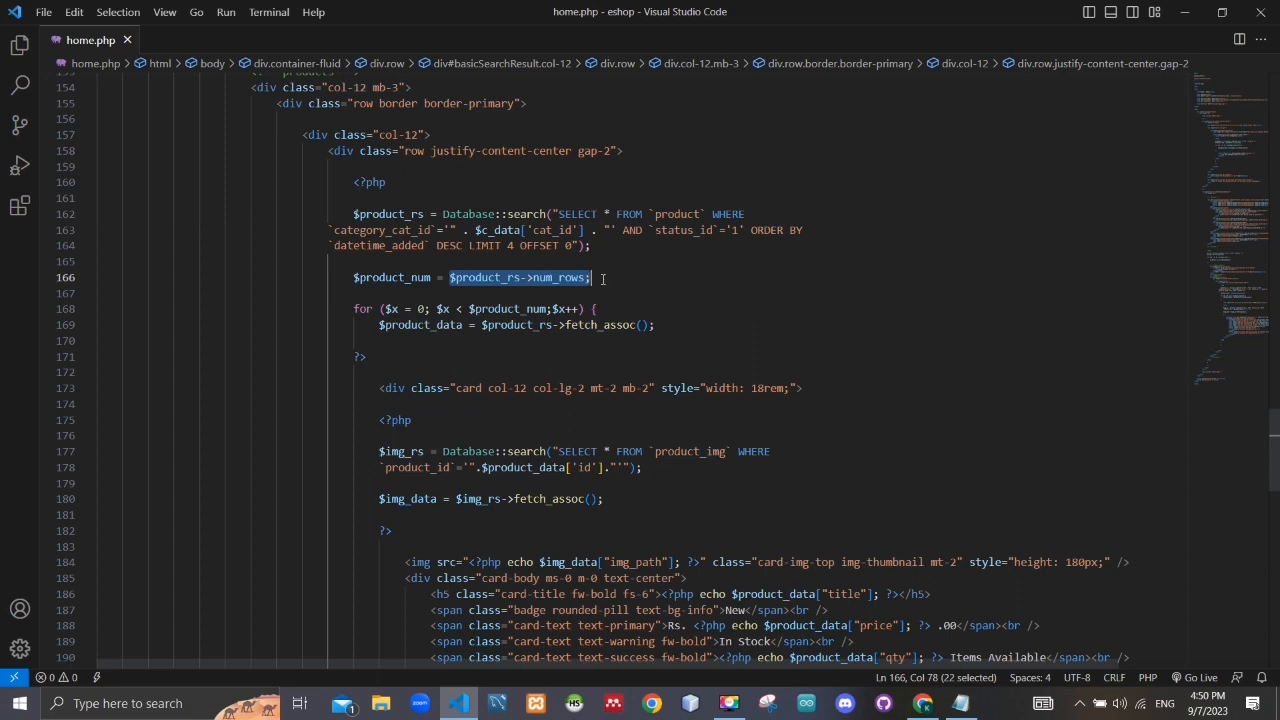
click(636, 244)
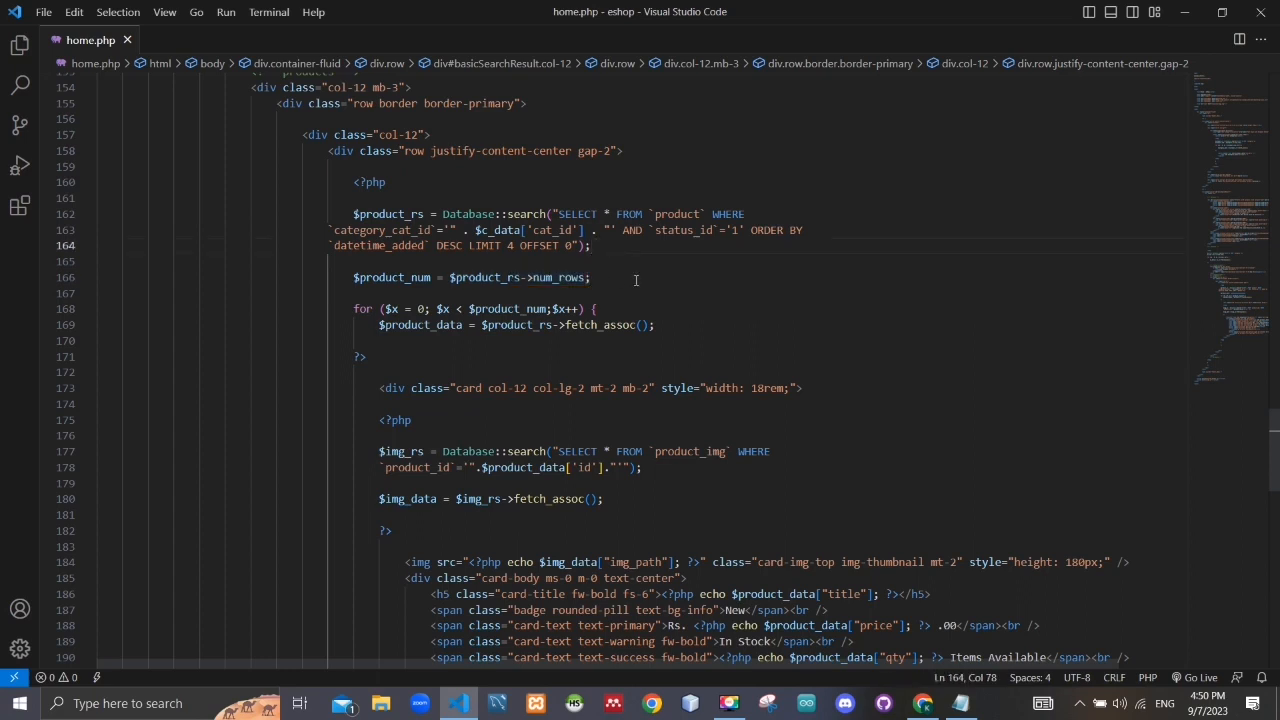
scroll(down, 3)
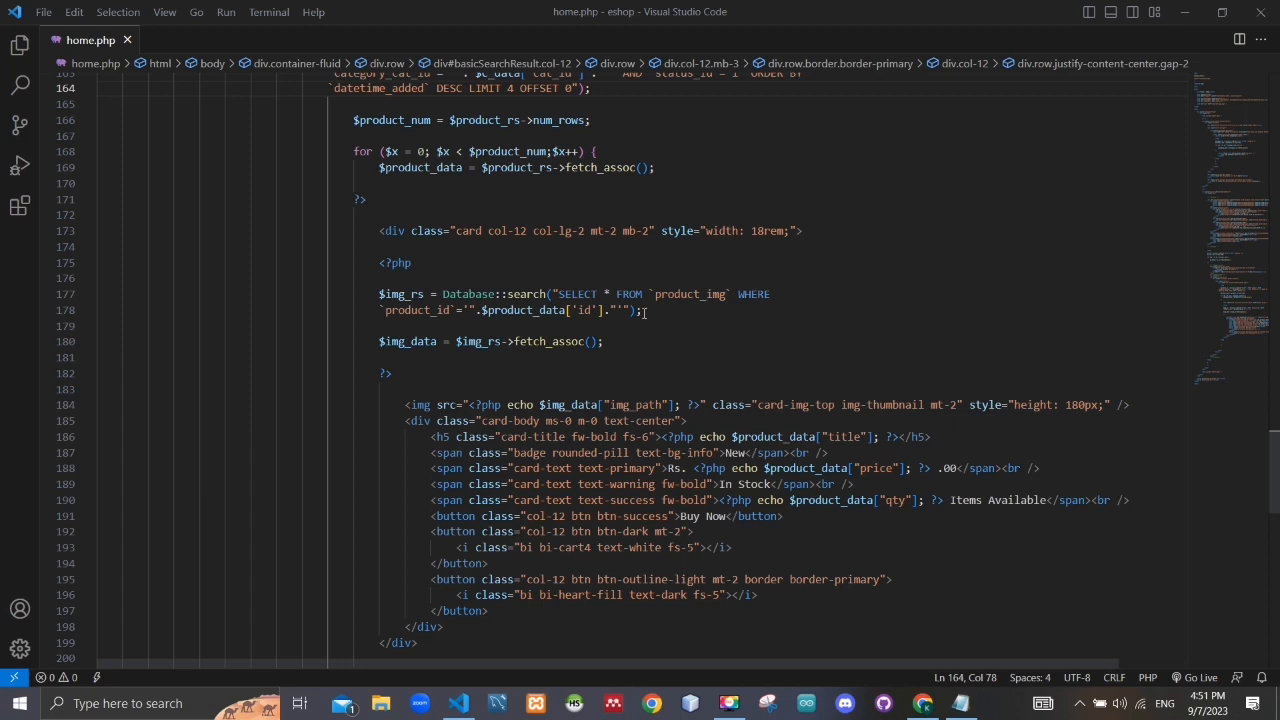
scroll(down, 3)
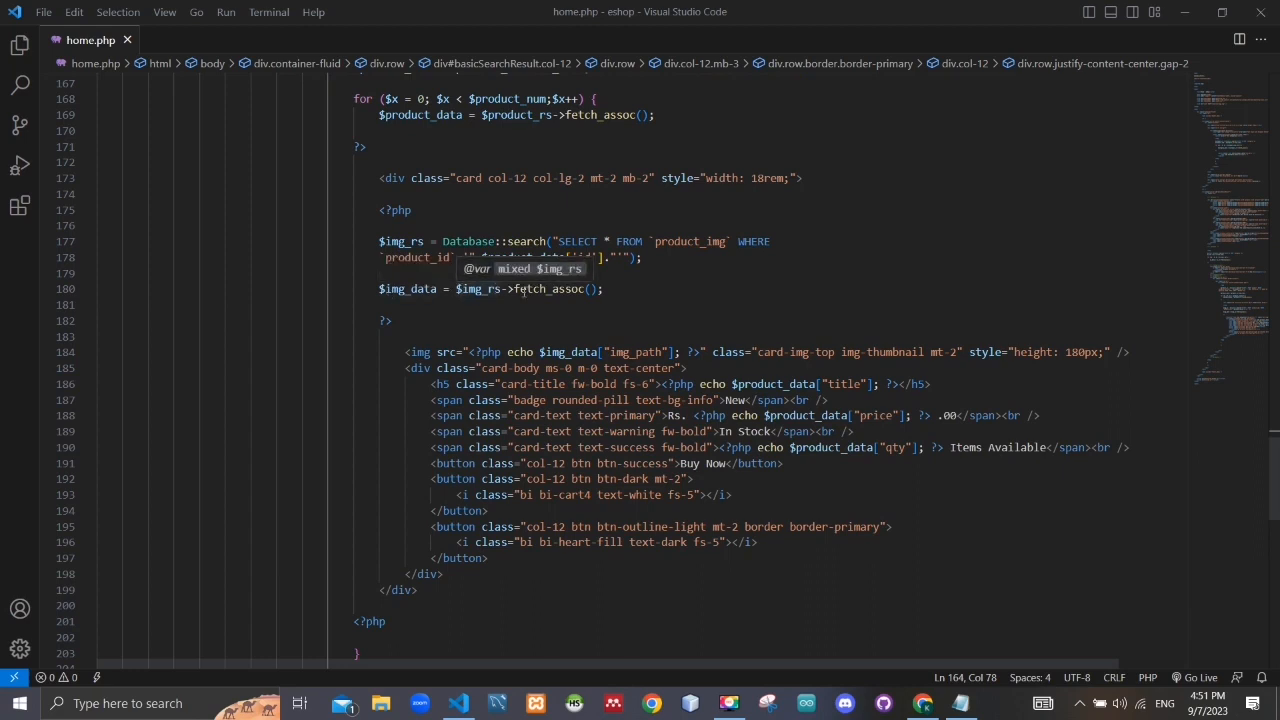
mouse_move(652, 286)
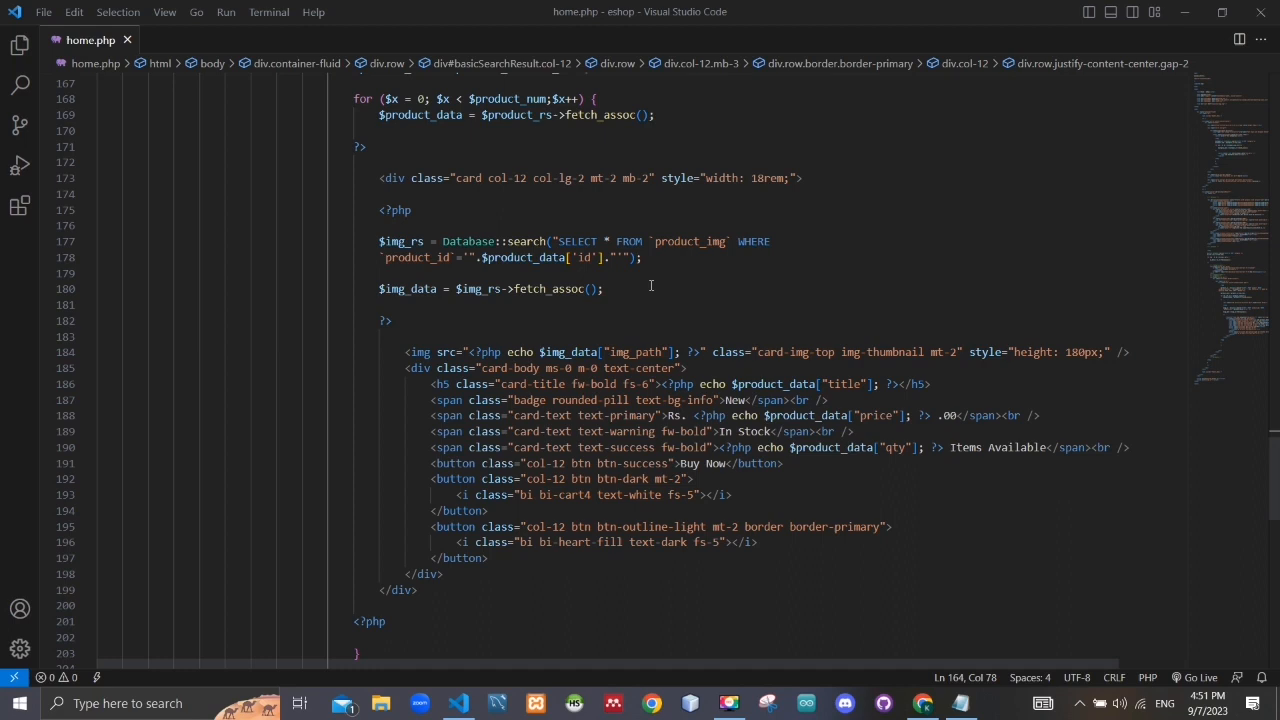
scroll(down, 3)
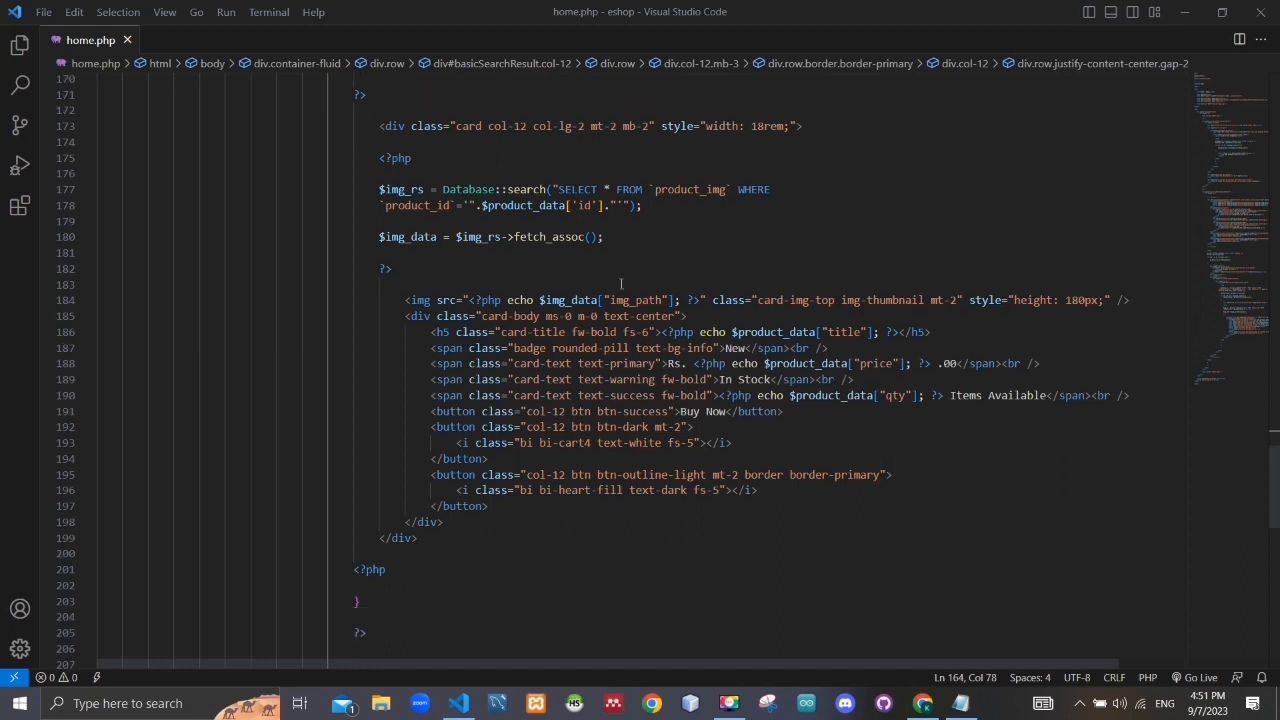
mouse_move(500, 304)
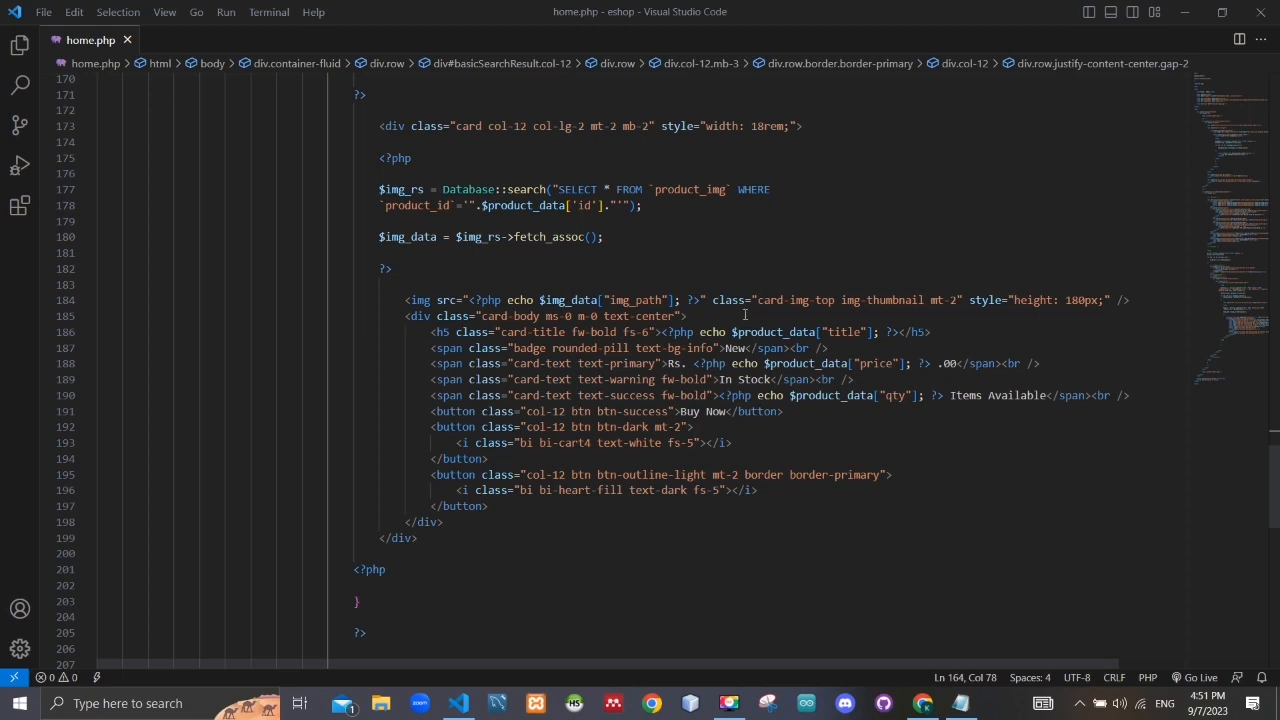
mouse_move(792, 312)
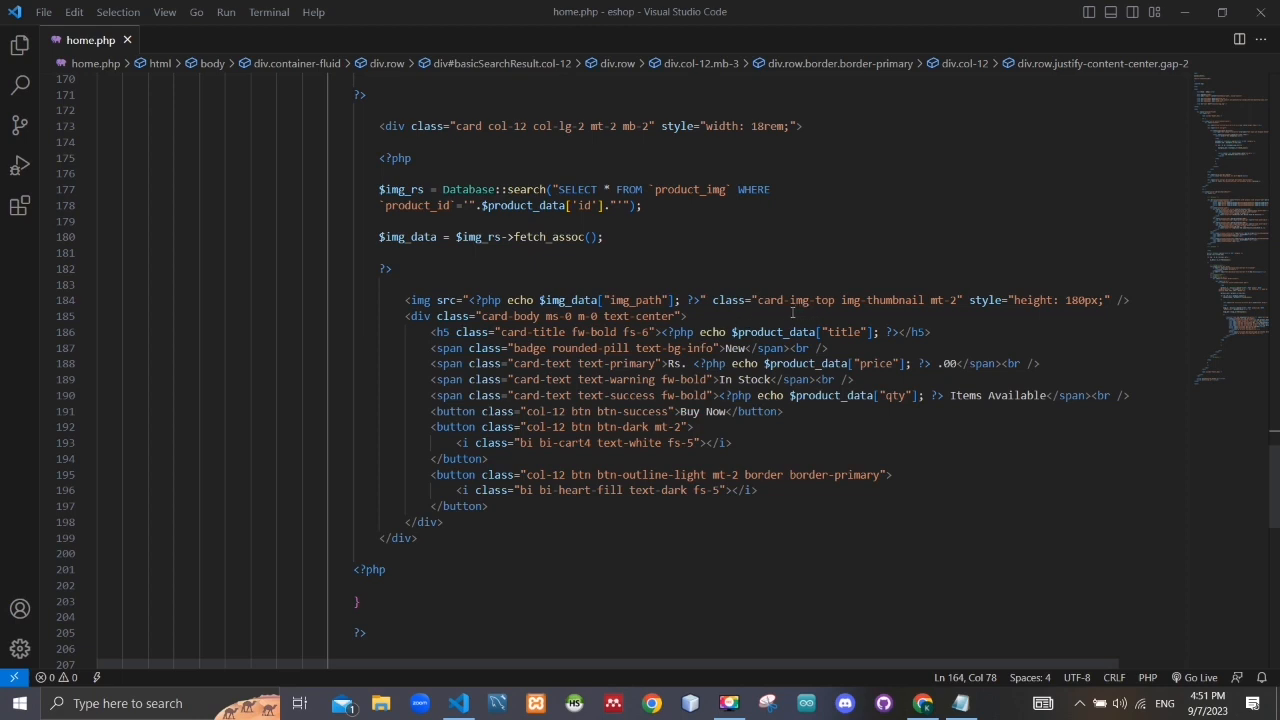
mouse_move(778, 312)
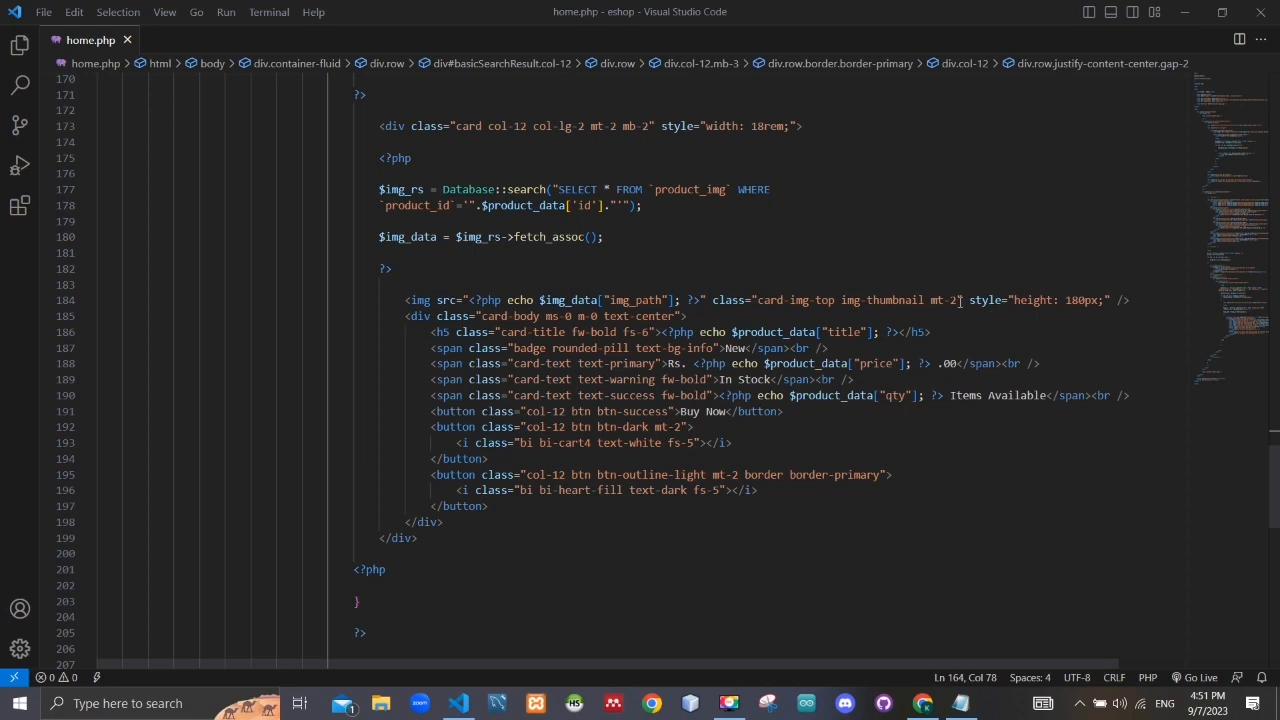
drag(968, 300, 1100, 300)
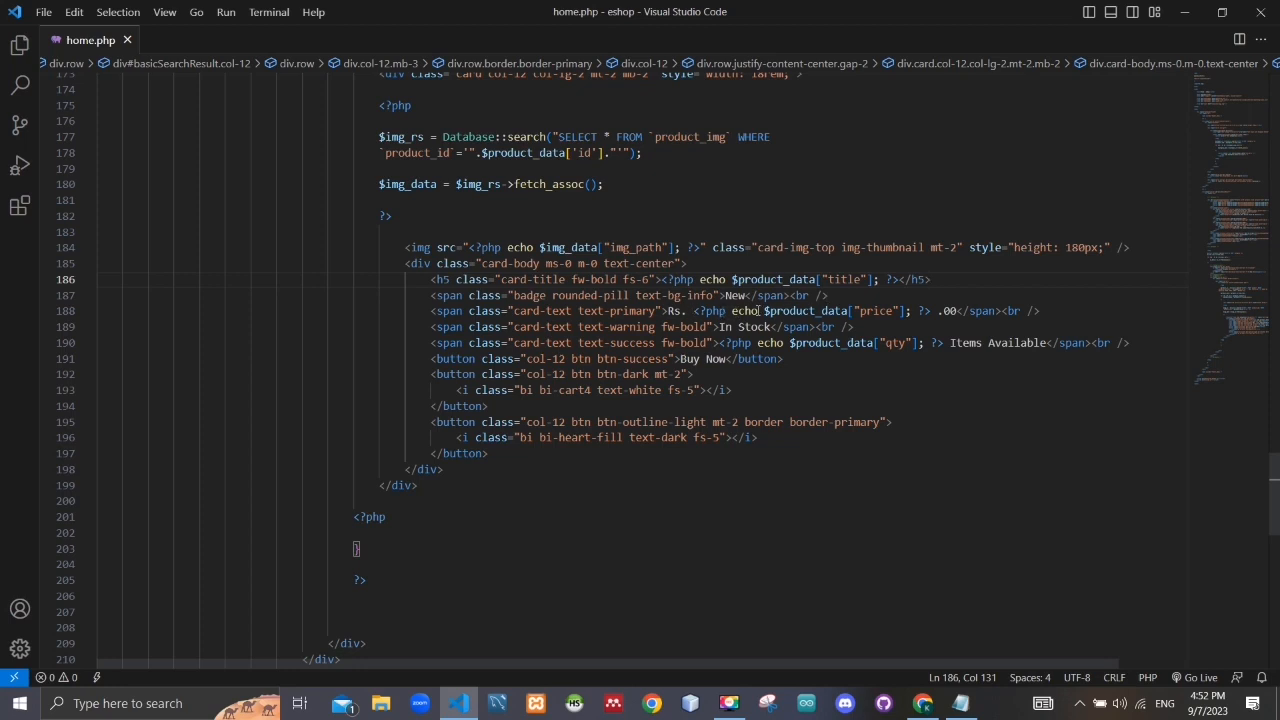
mouse_move(876, 312)
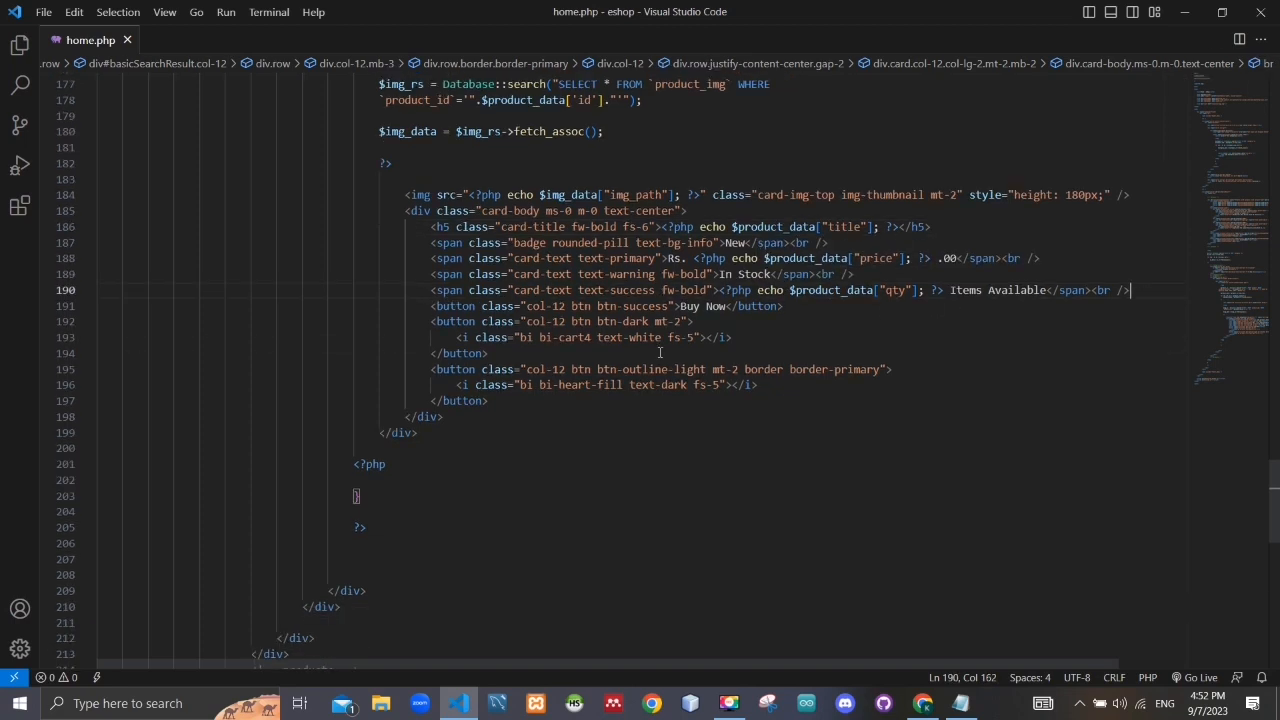
mouse_move(724, 418)
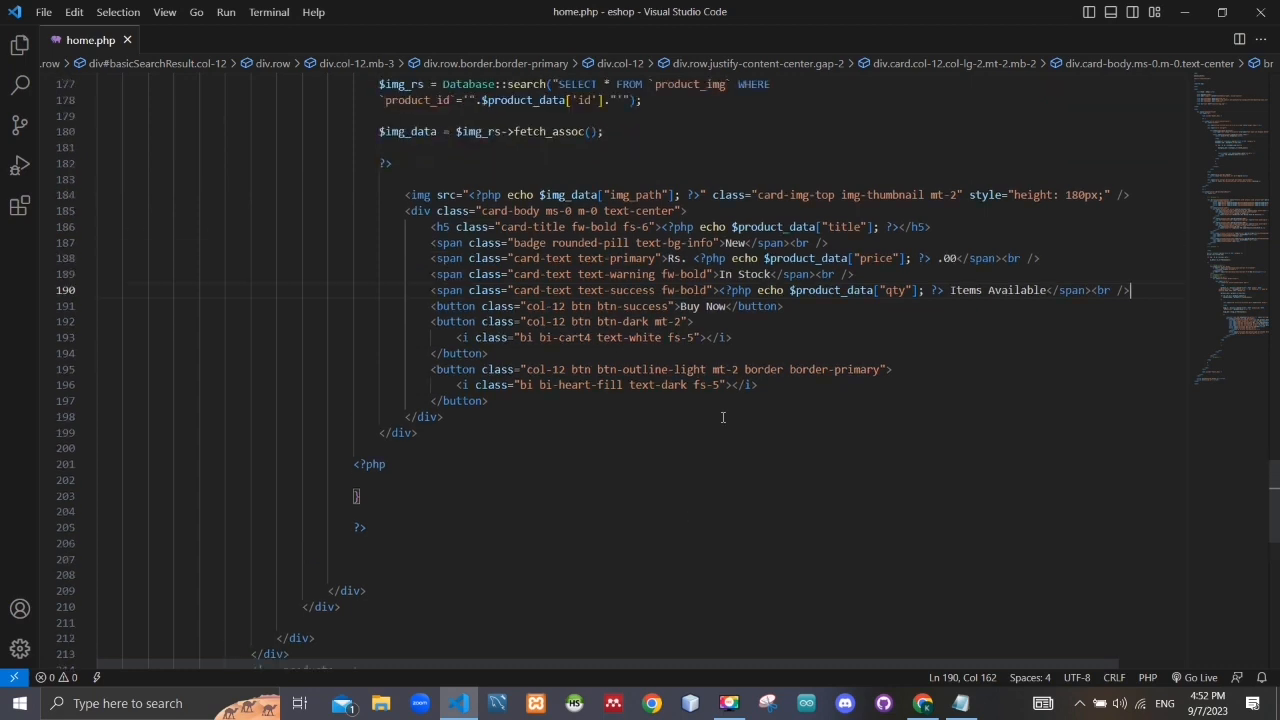
scroll(down, 3)
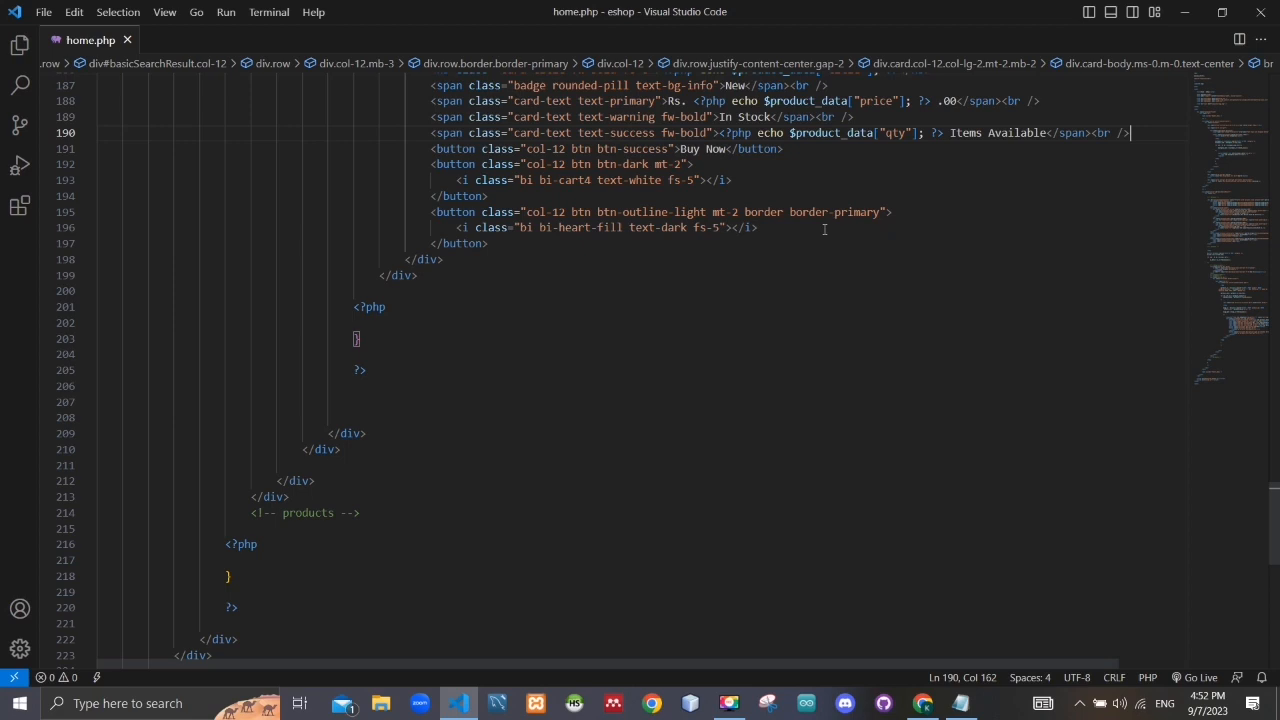
mouse_move(574, 216)
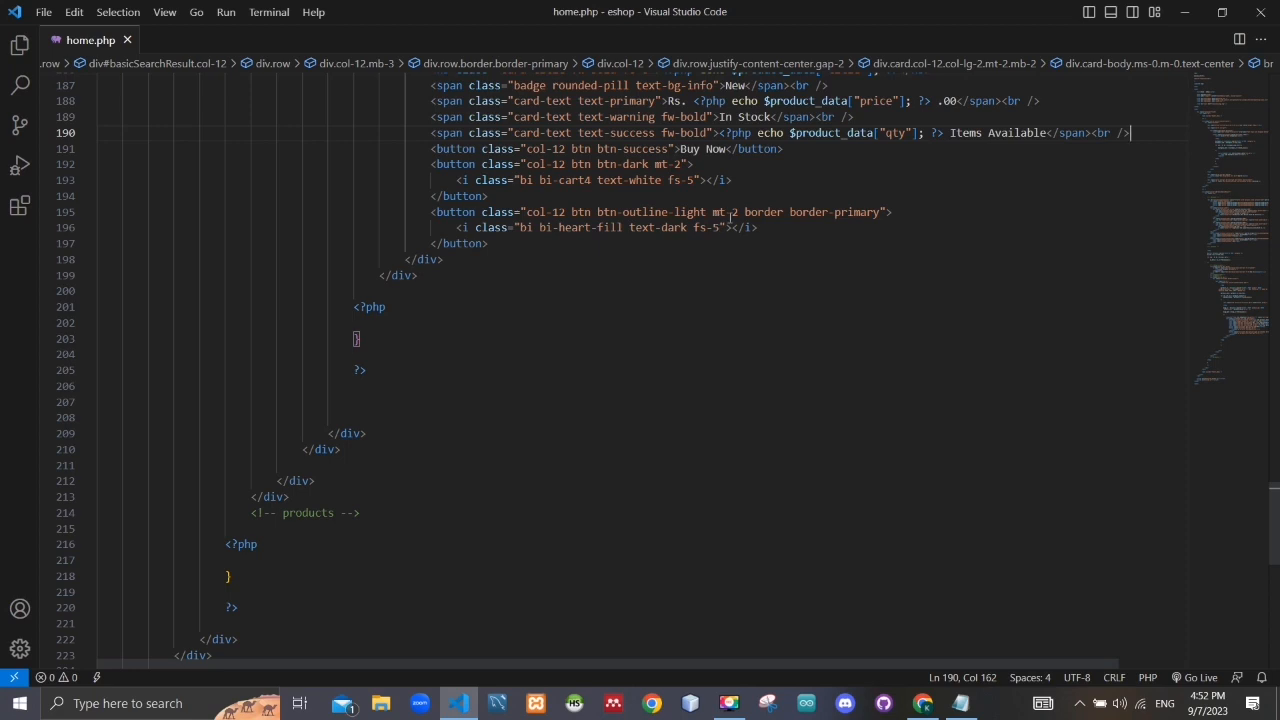
mouse_move(638, 228)
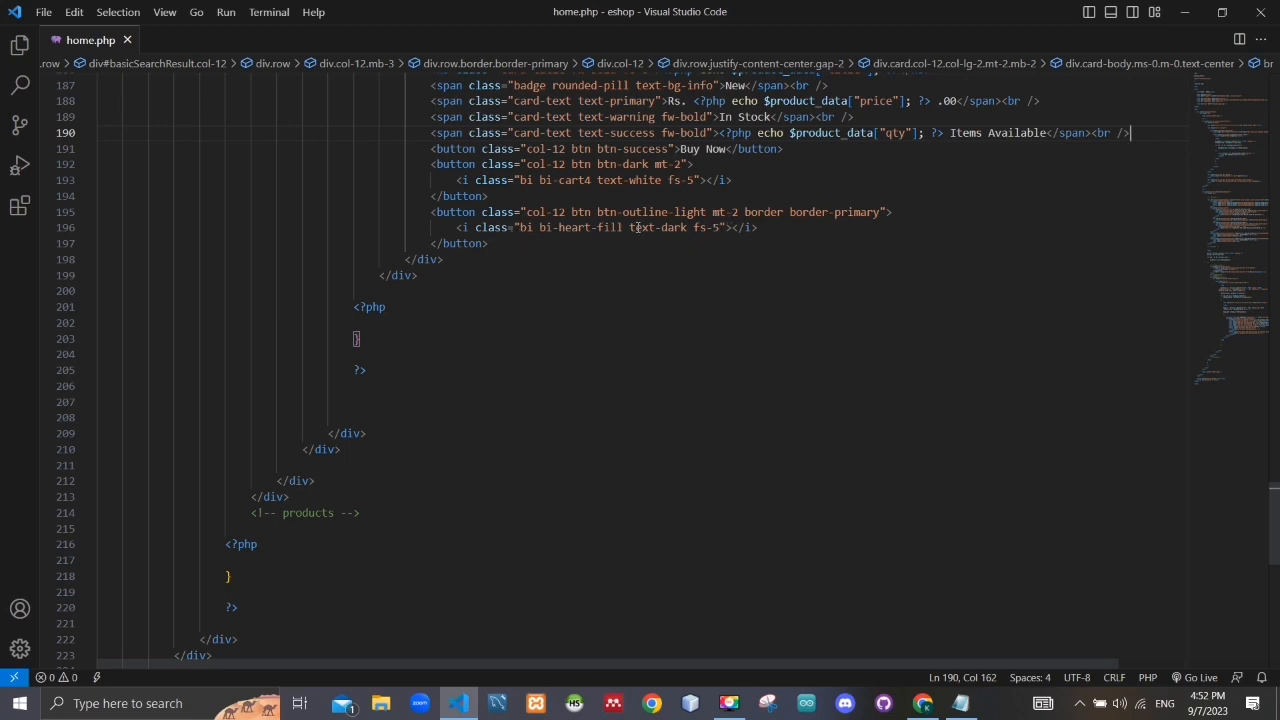
mouse_move(712, 368)
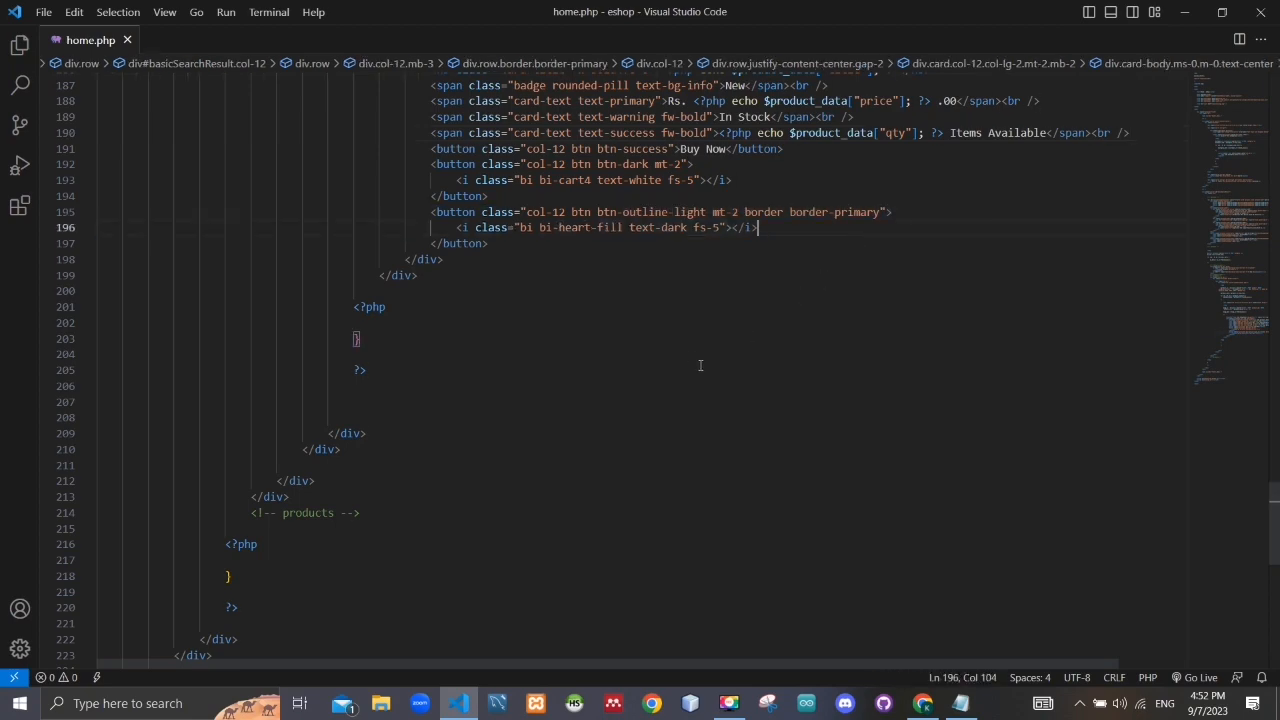
scroll(up, 3)
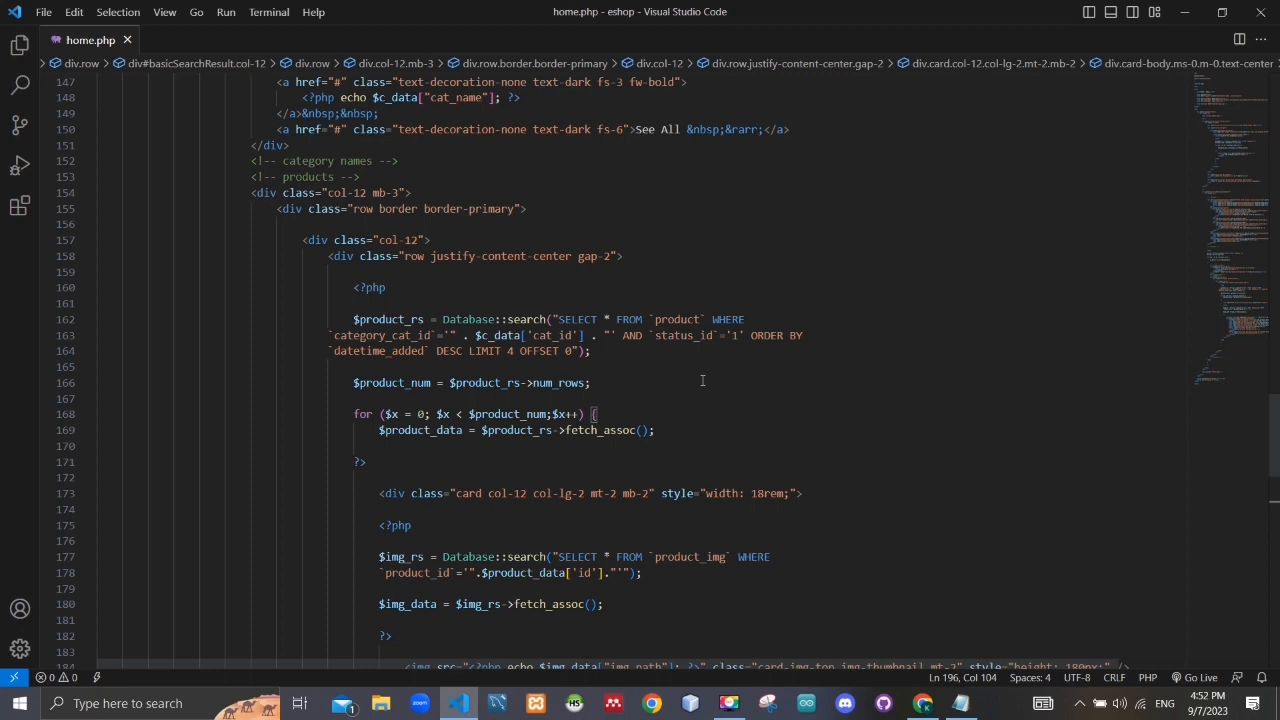
mouse_move(738, 366)
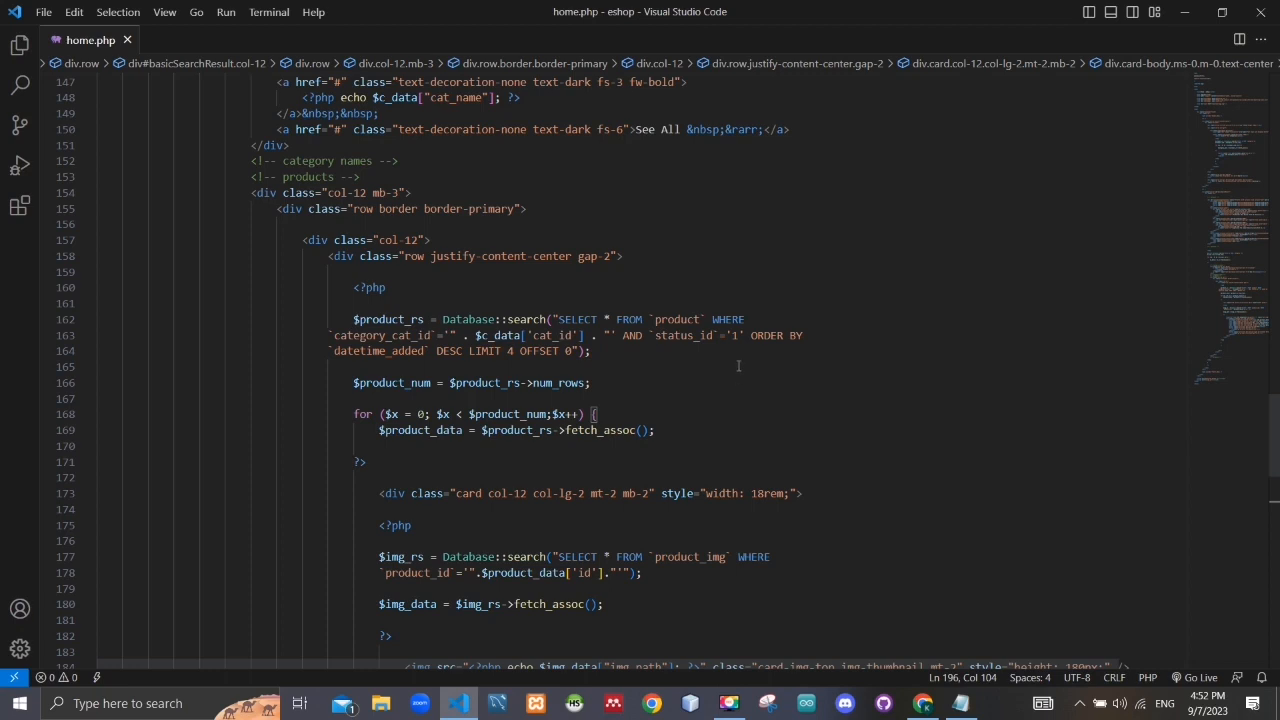